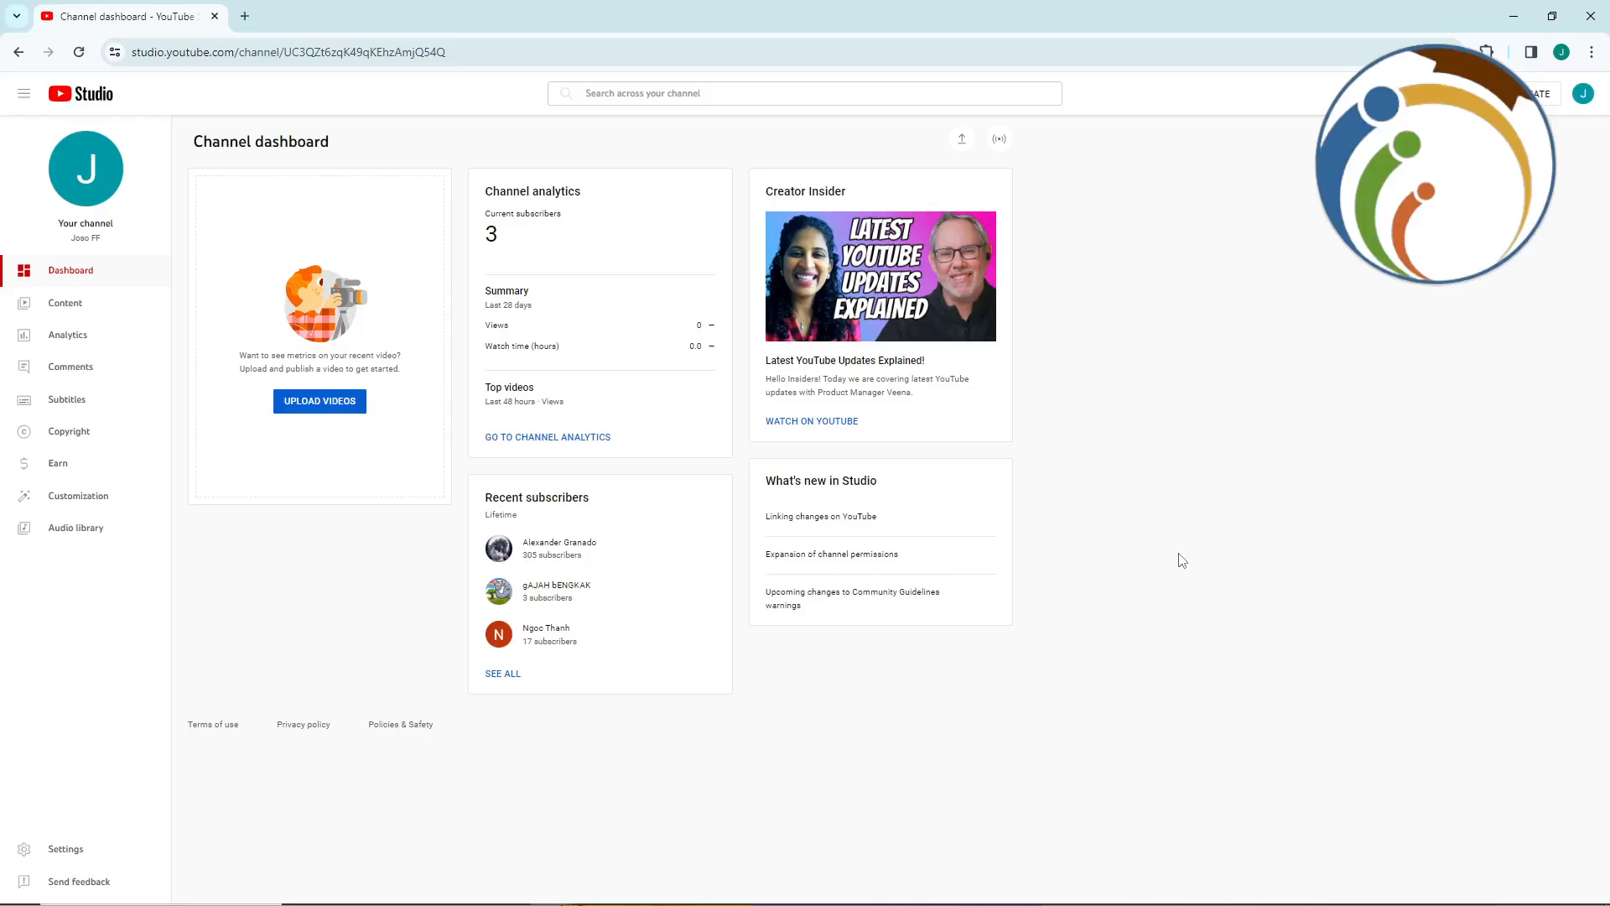
mouse_move(67, 338)
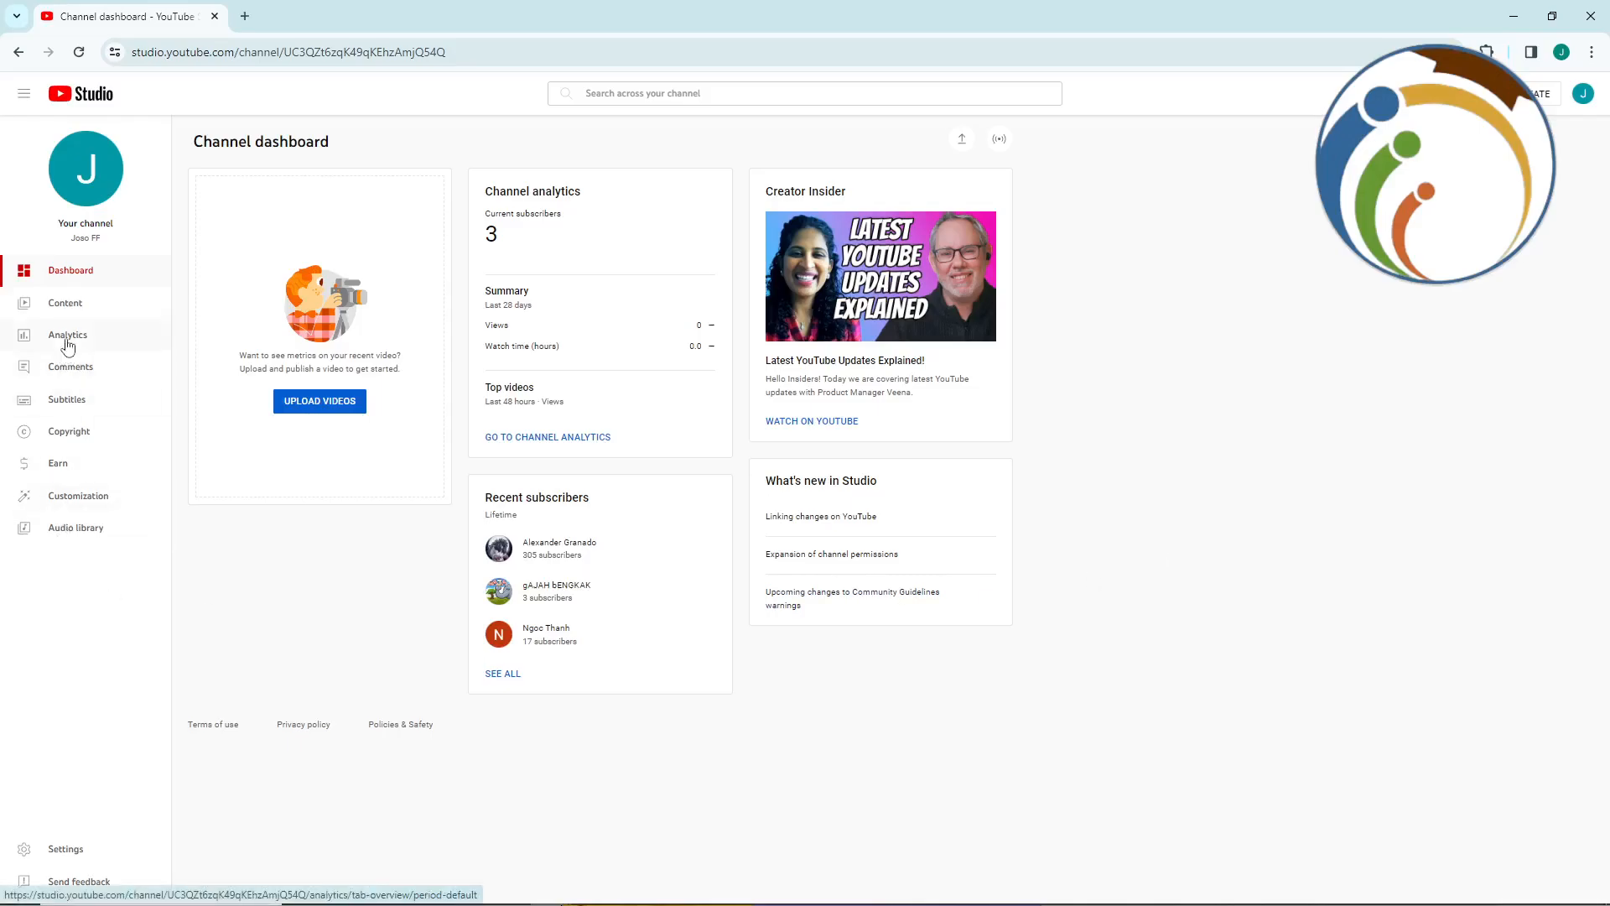
mouse_move(92, 417)
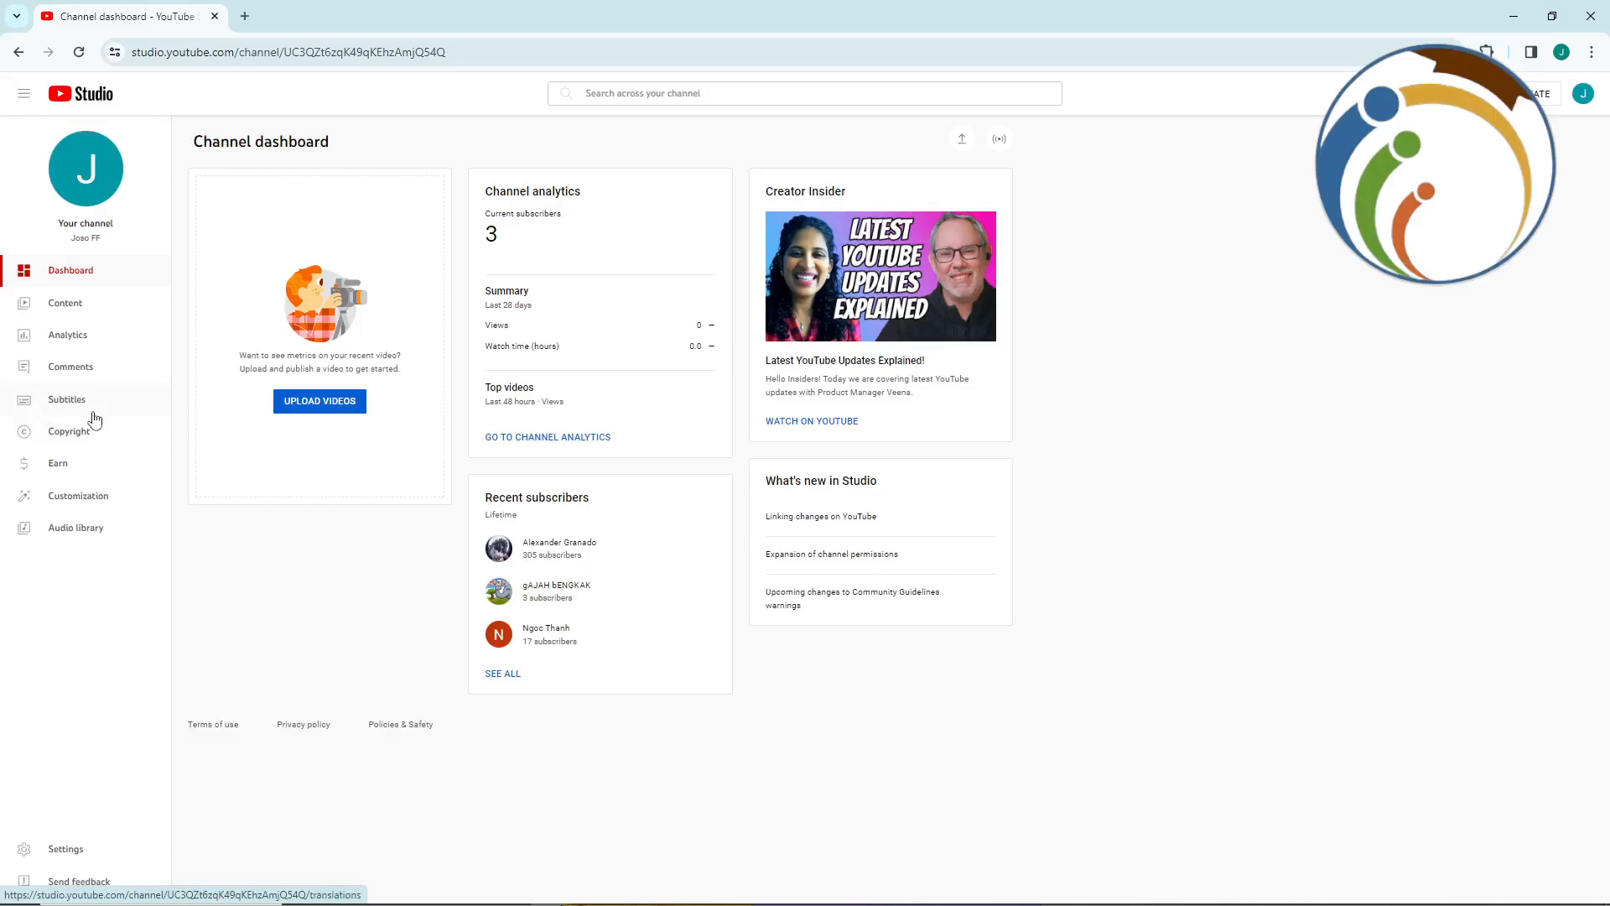
- Go to the Channel subtitles page listing the channel's videos
left_click(67, 399)
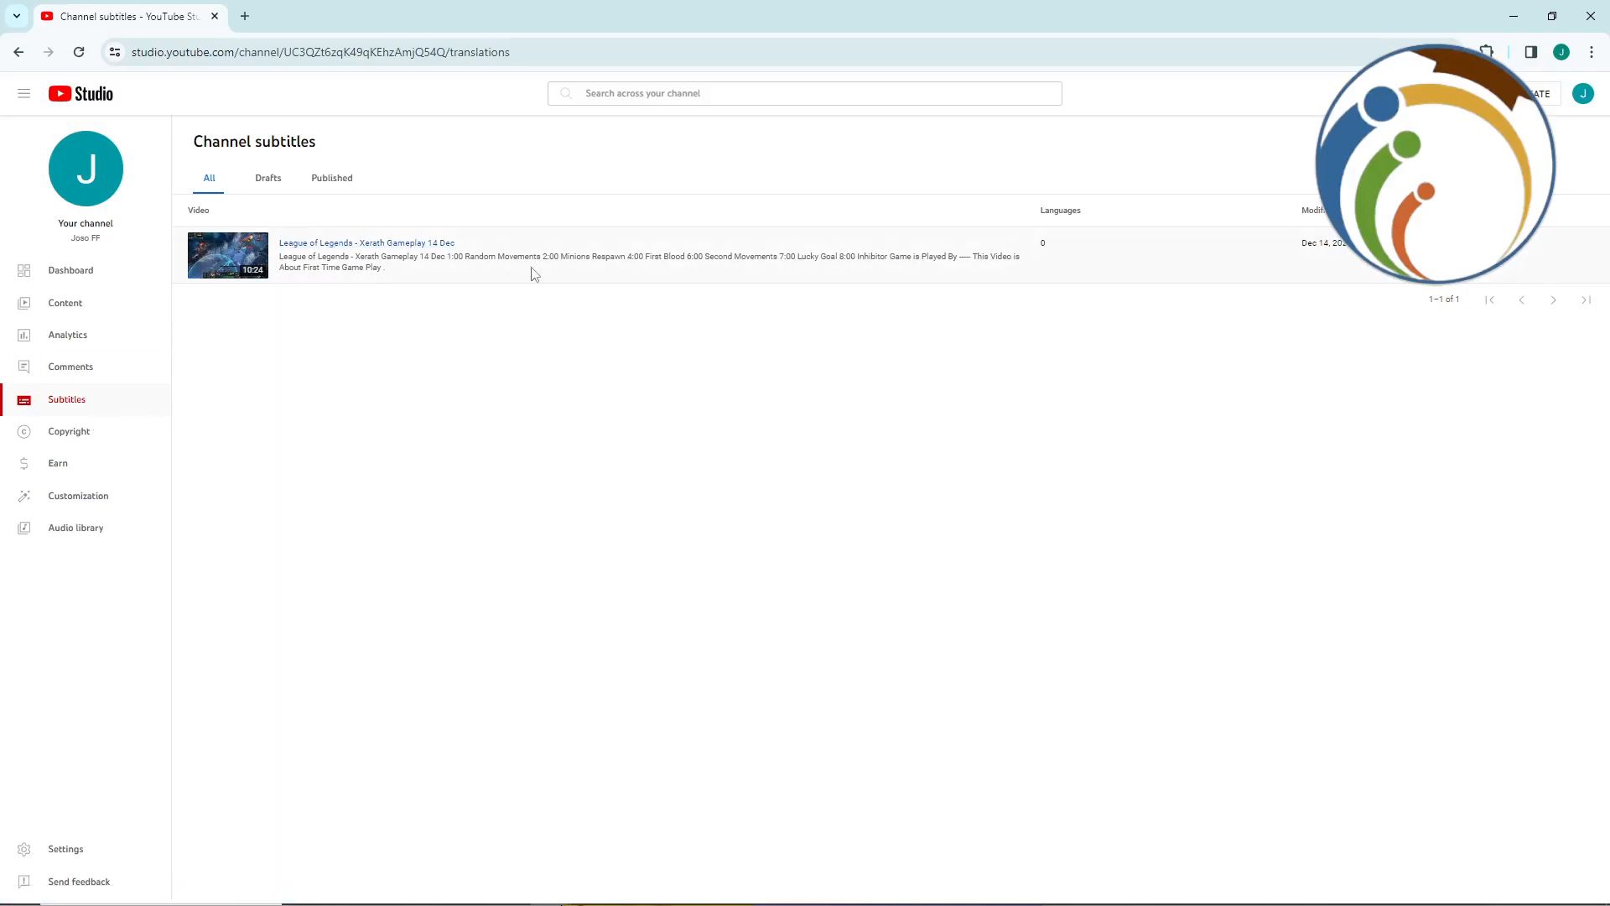
mouse_move(322, 221)
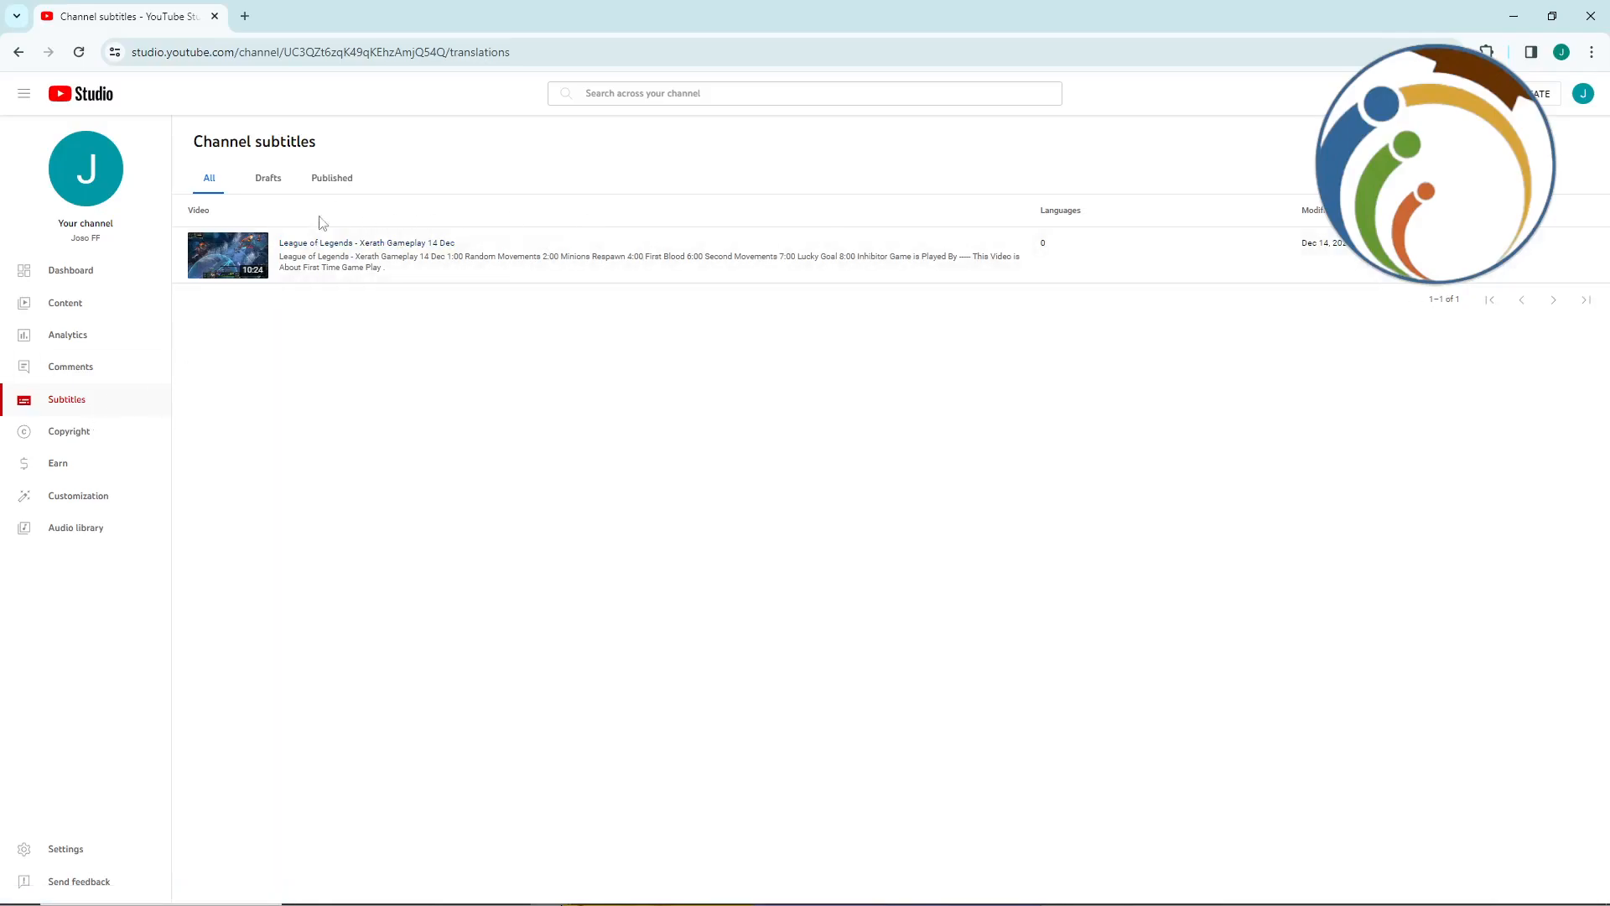
- Set Portuguese (Brazil) as the League of Legends video's language
left_click(365, 255)
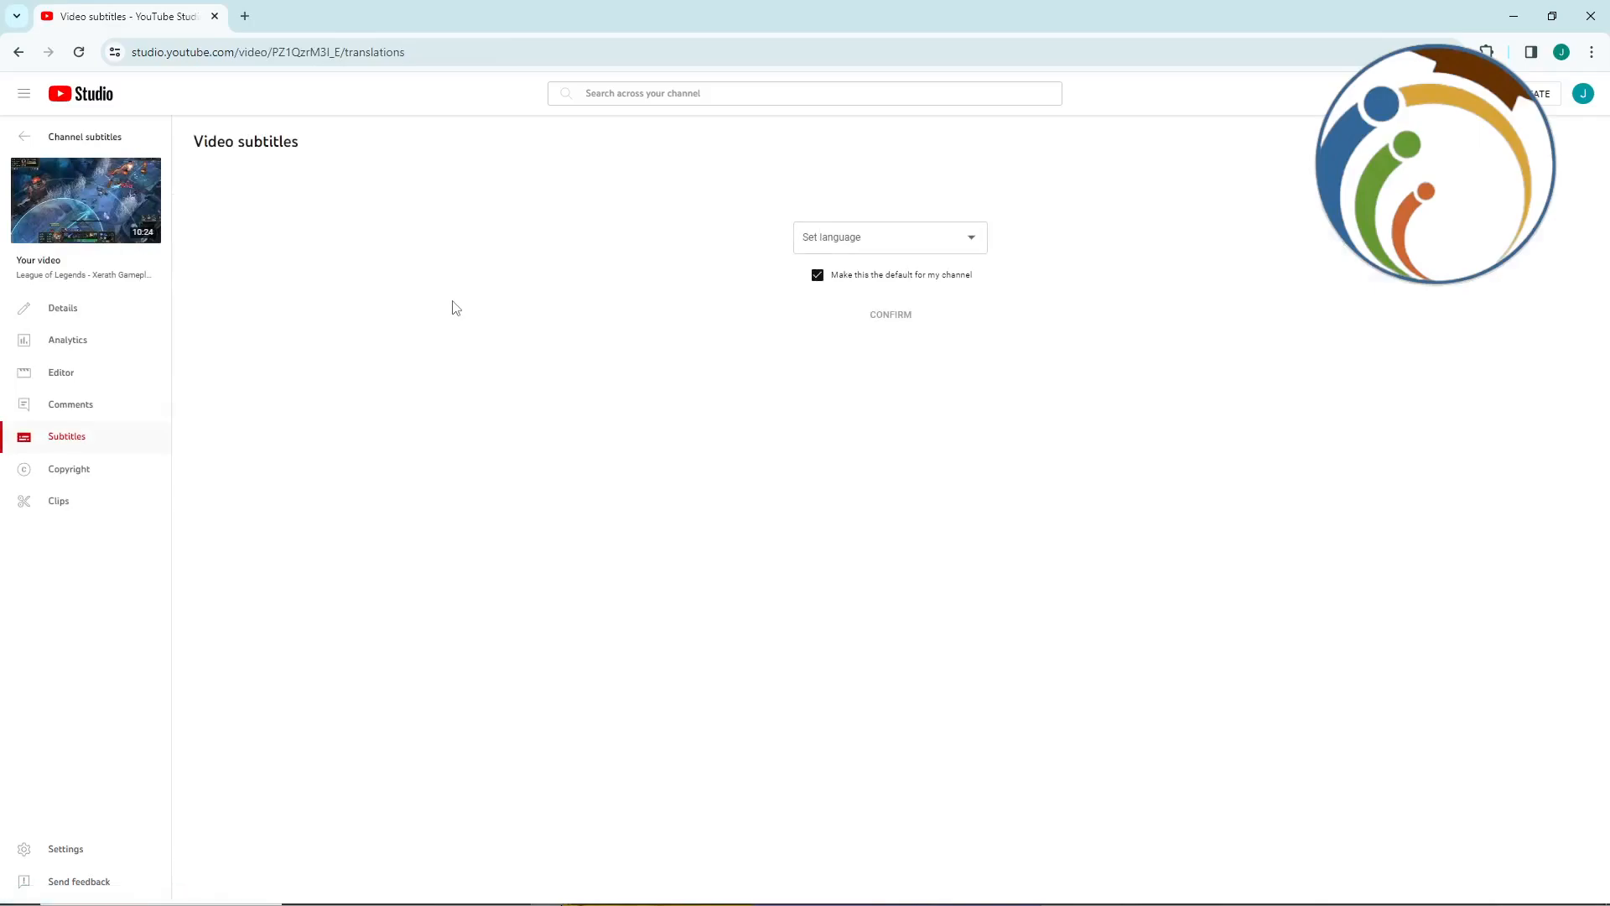
mouse_move(834, 236)
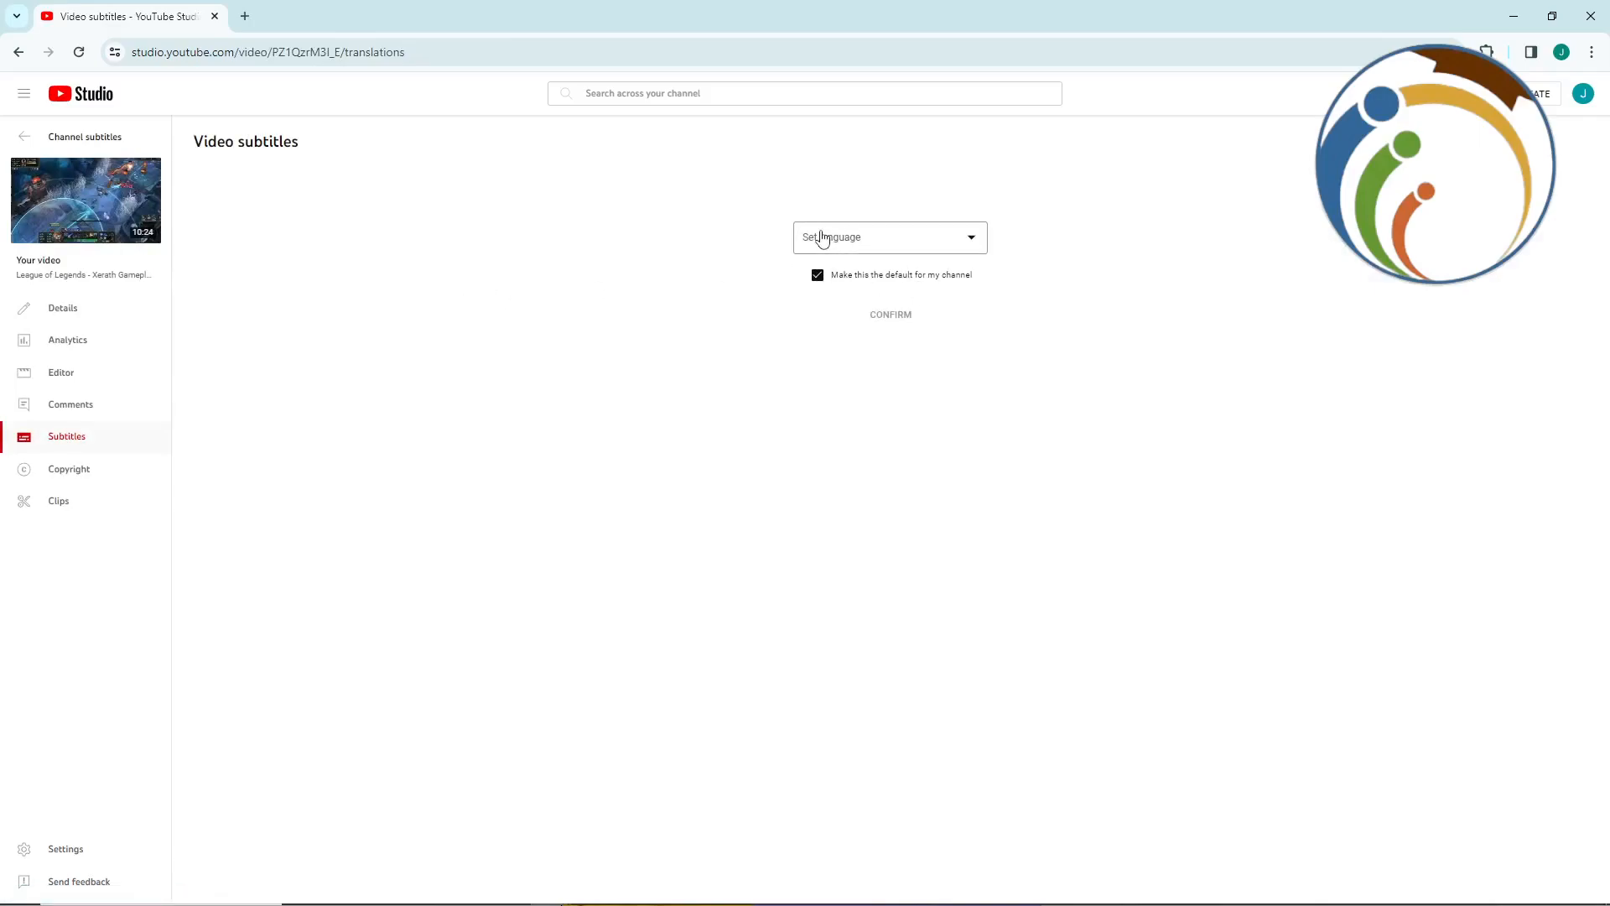
left_click(889, 236)
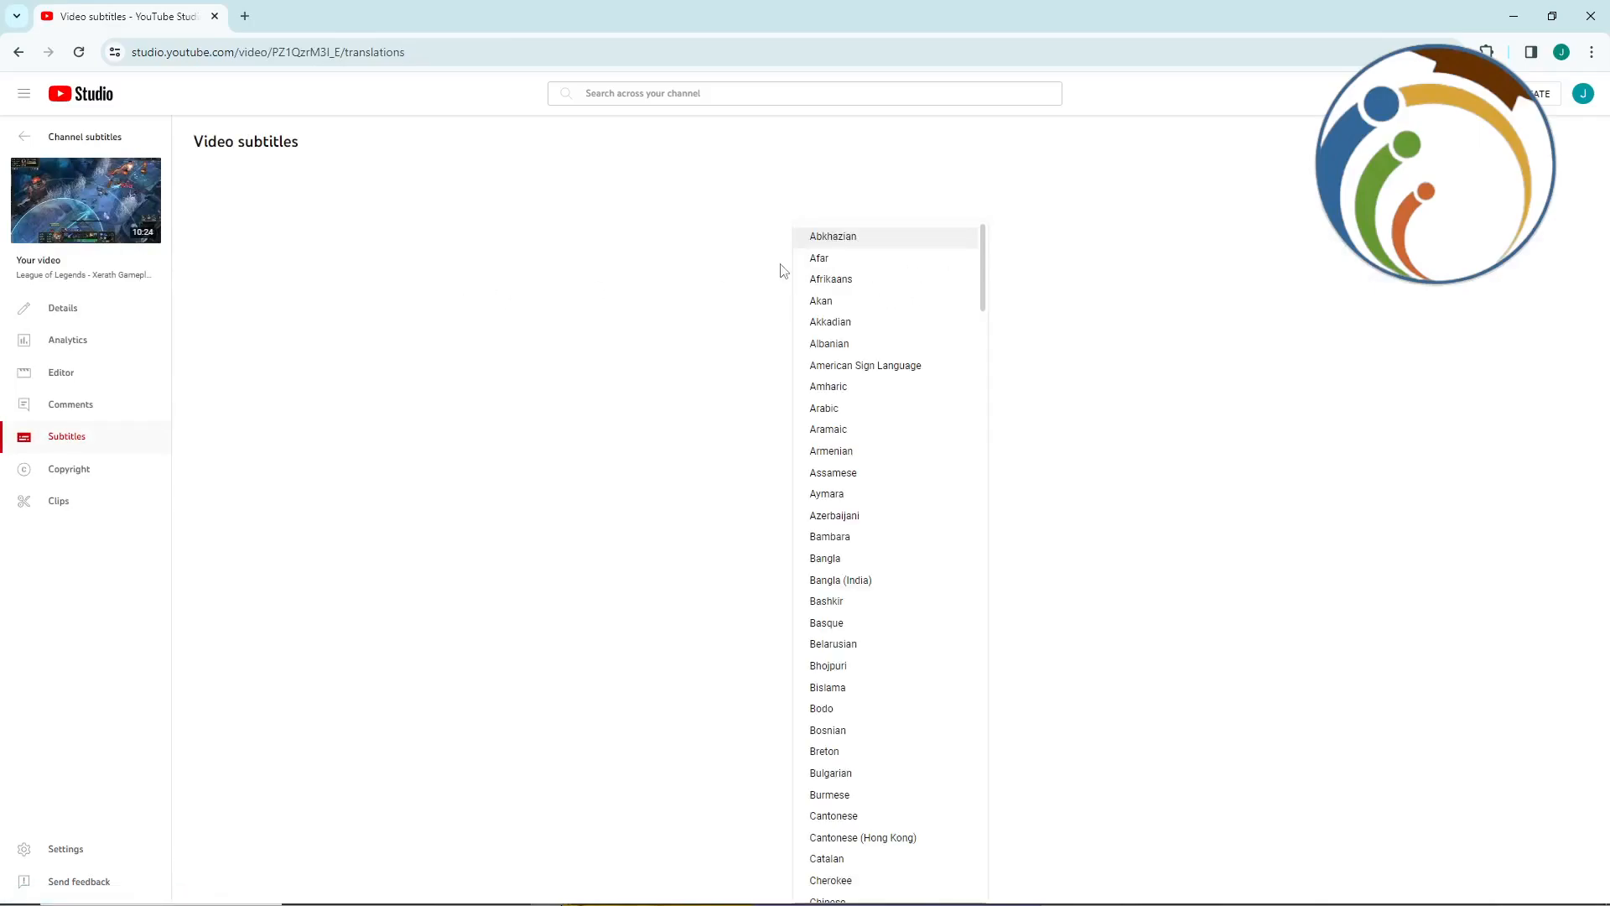
scroll("down", 3)
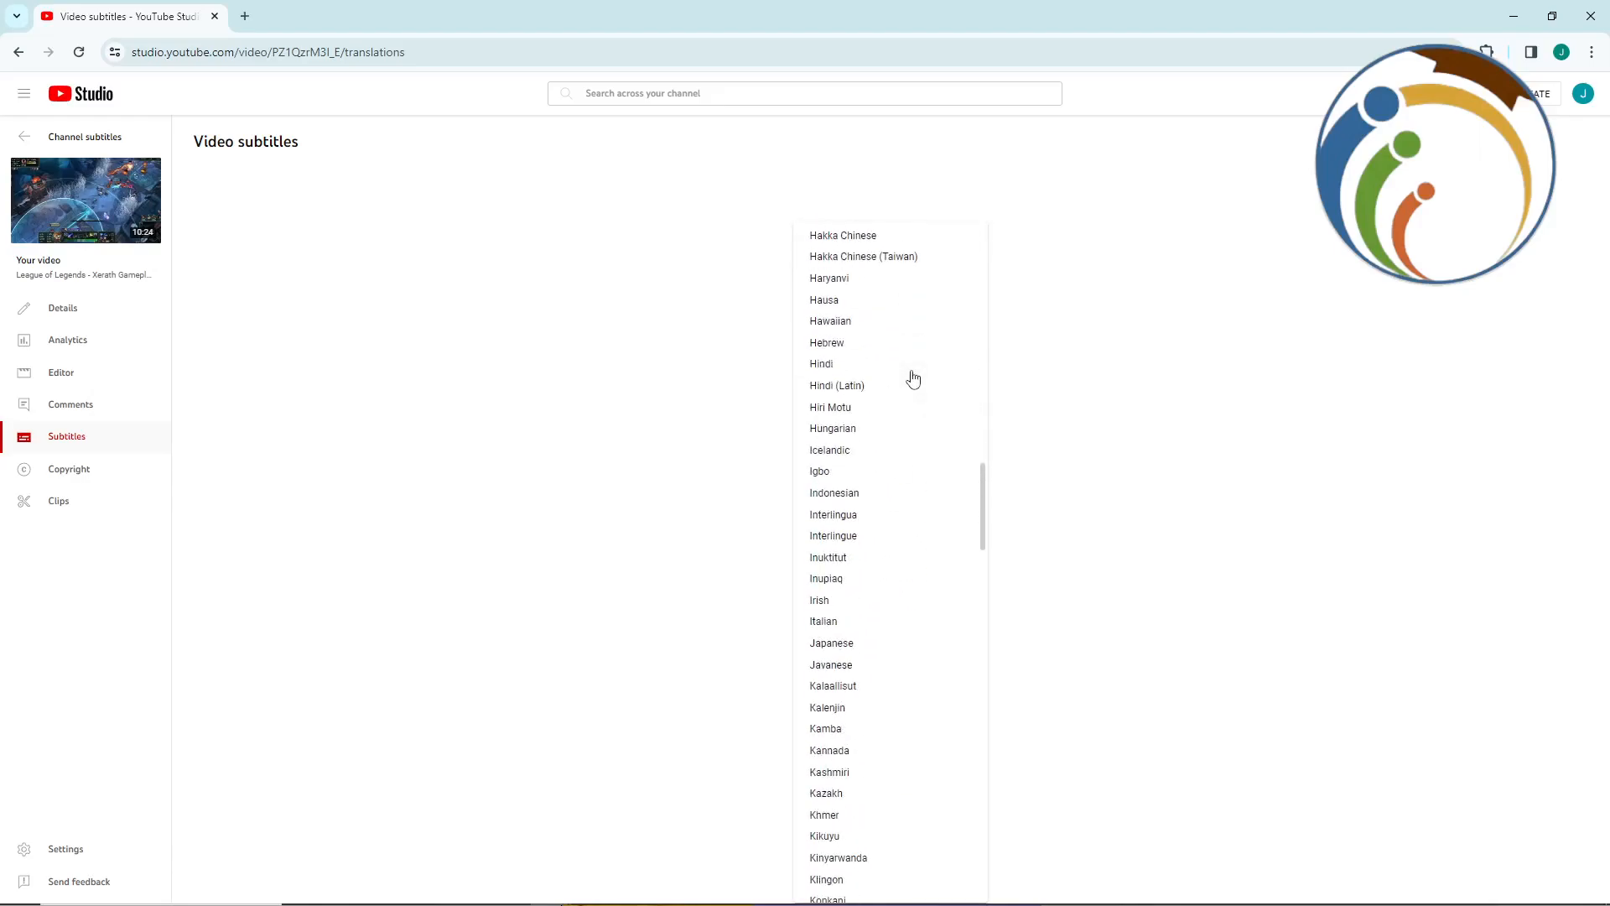
scroll("down", 3)
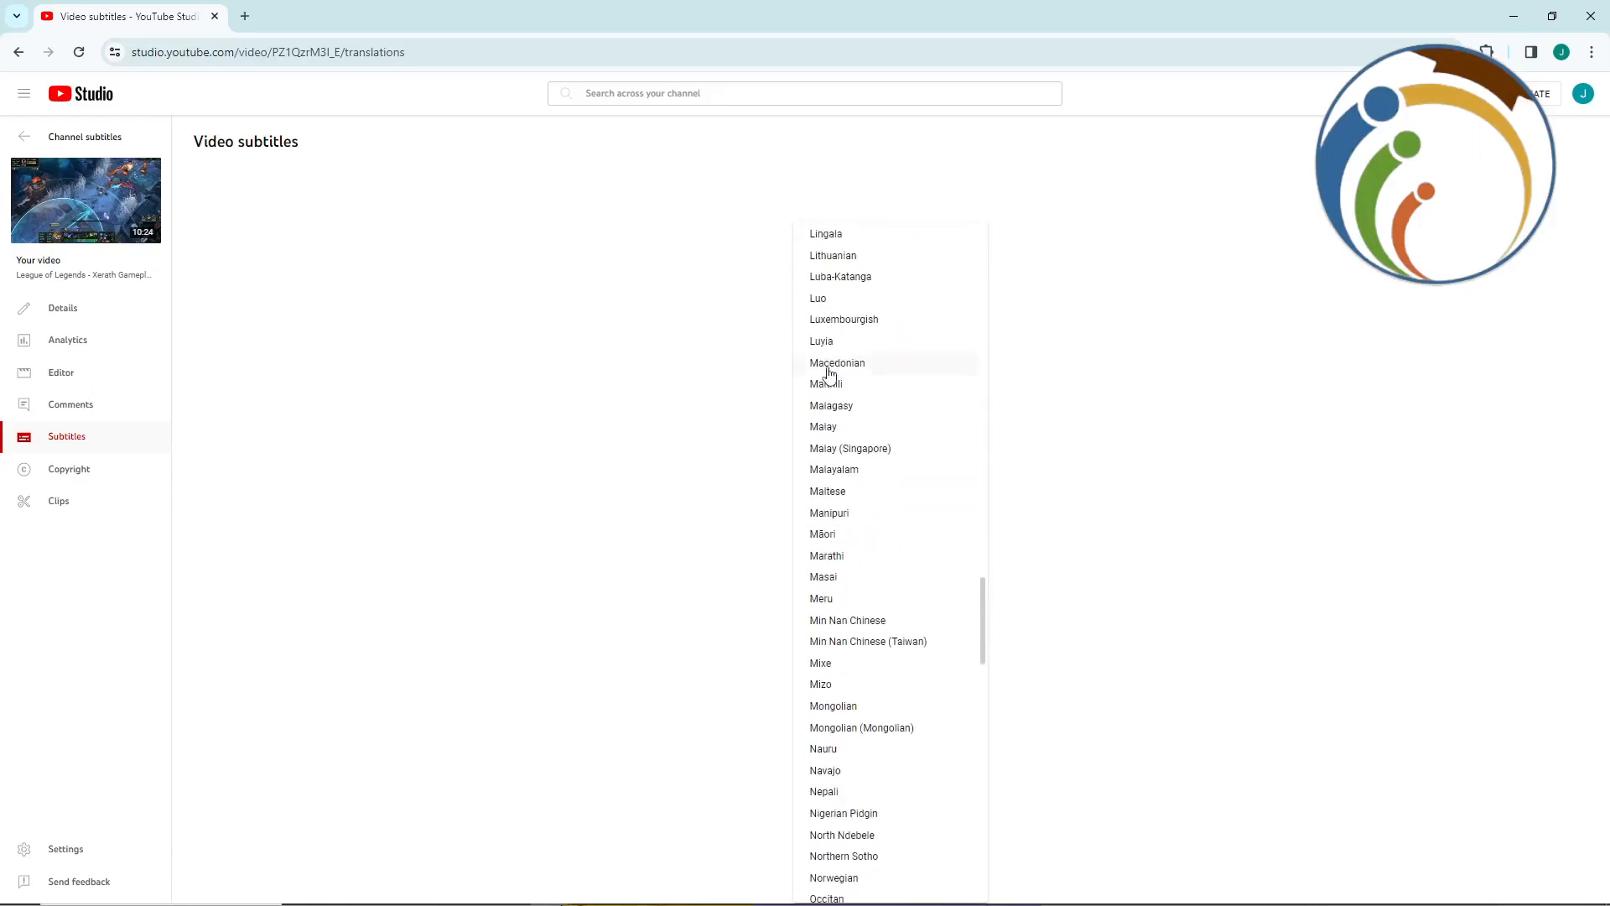
mouse_move(840, 835)
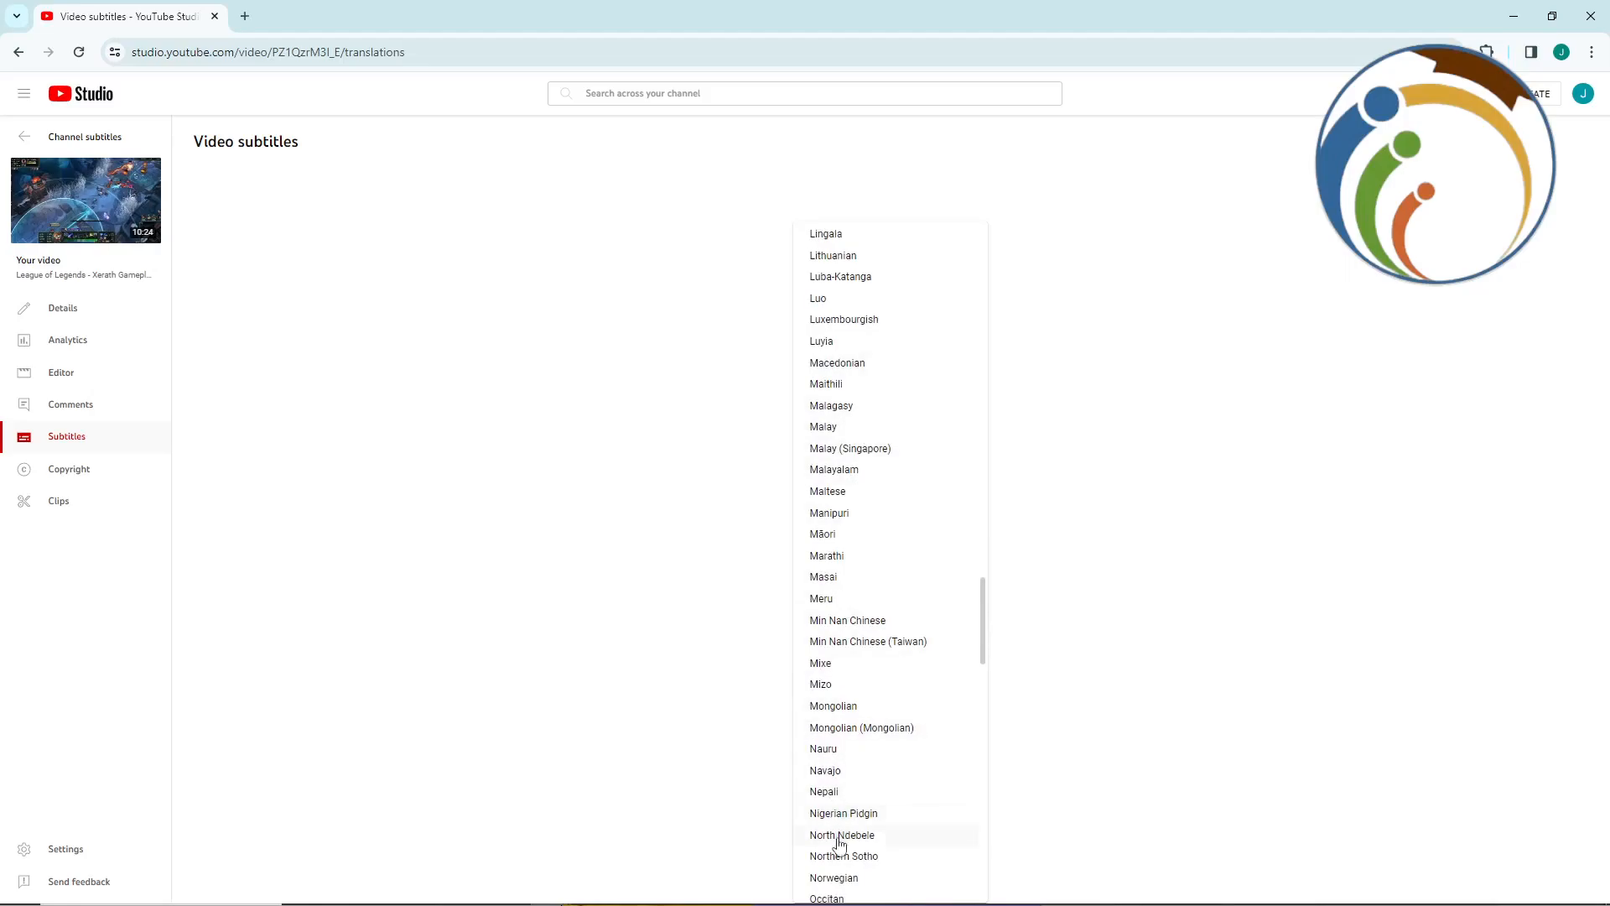
scroll("down", 3)
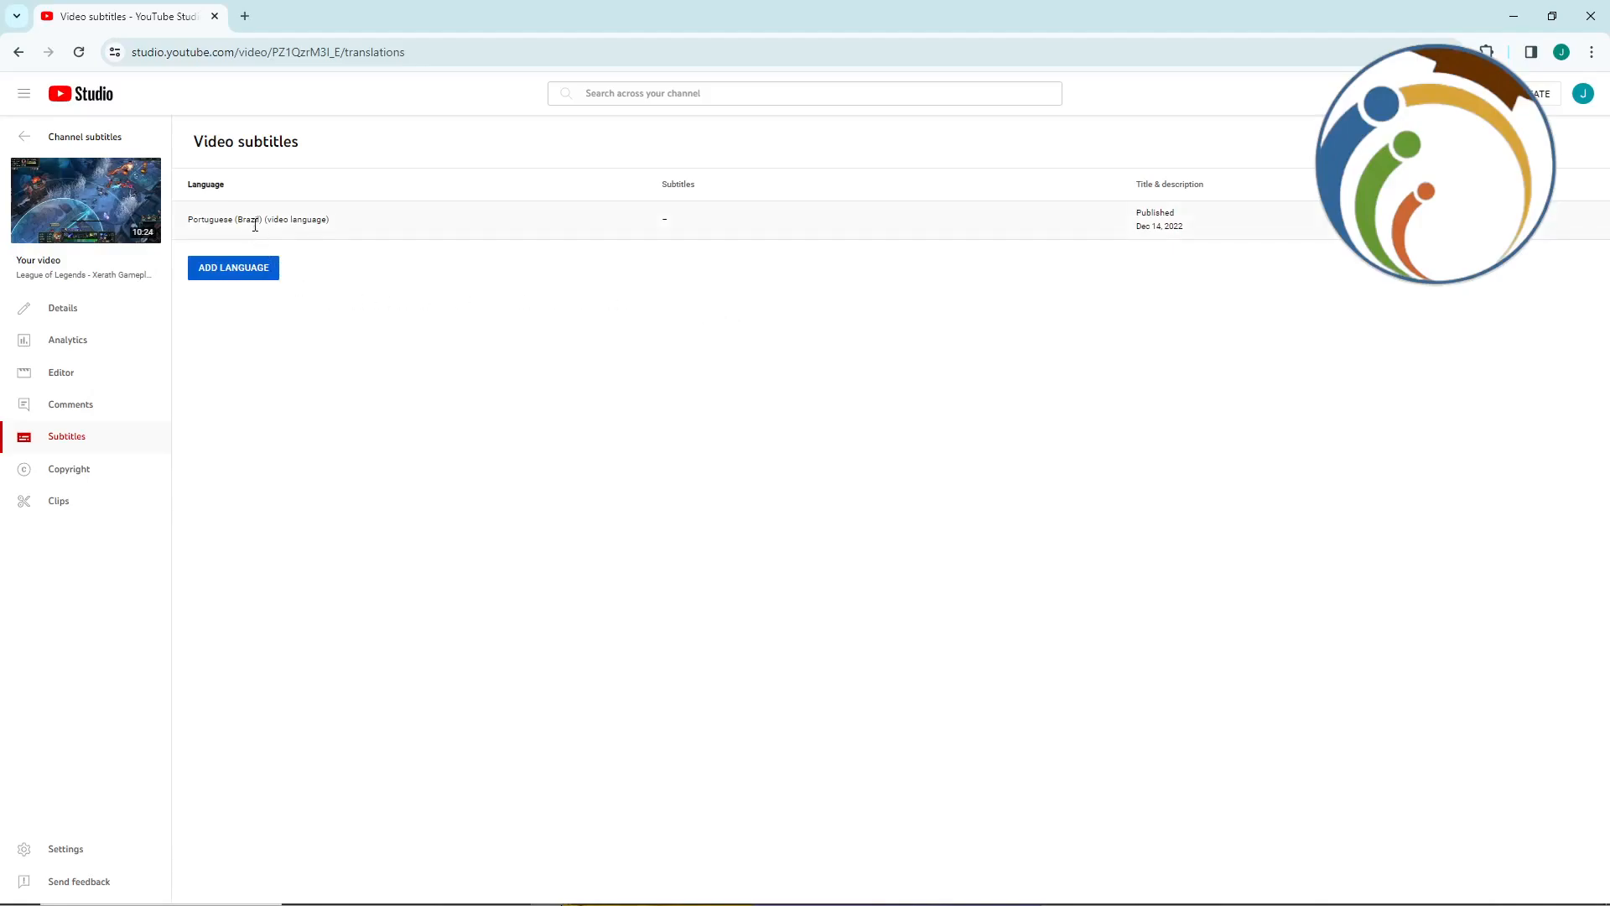
- Add Afrikaans and Chinese (Singapore) as subtitle languages for the video
double_click(258, 218)
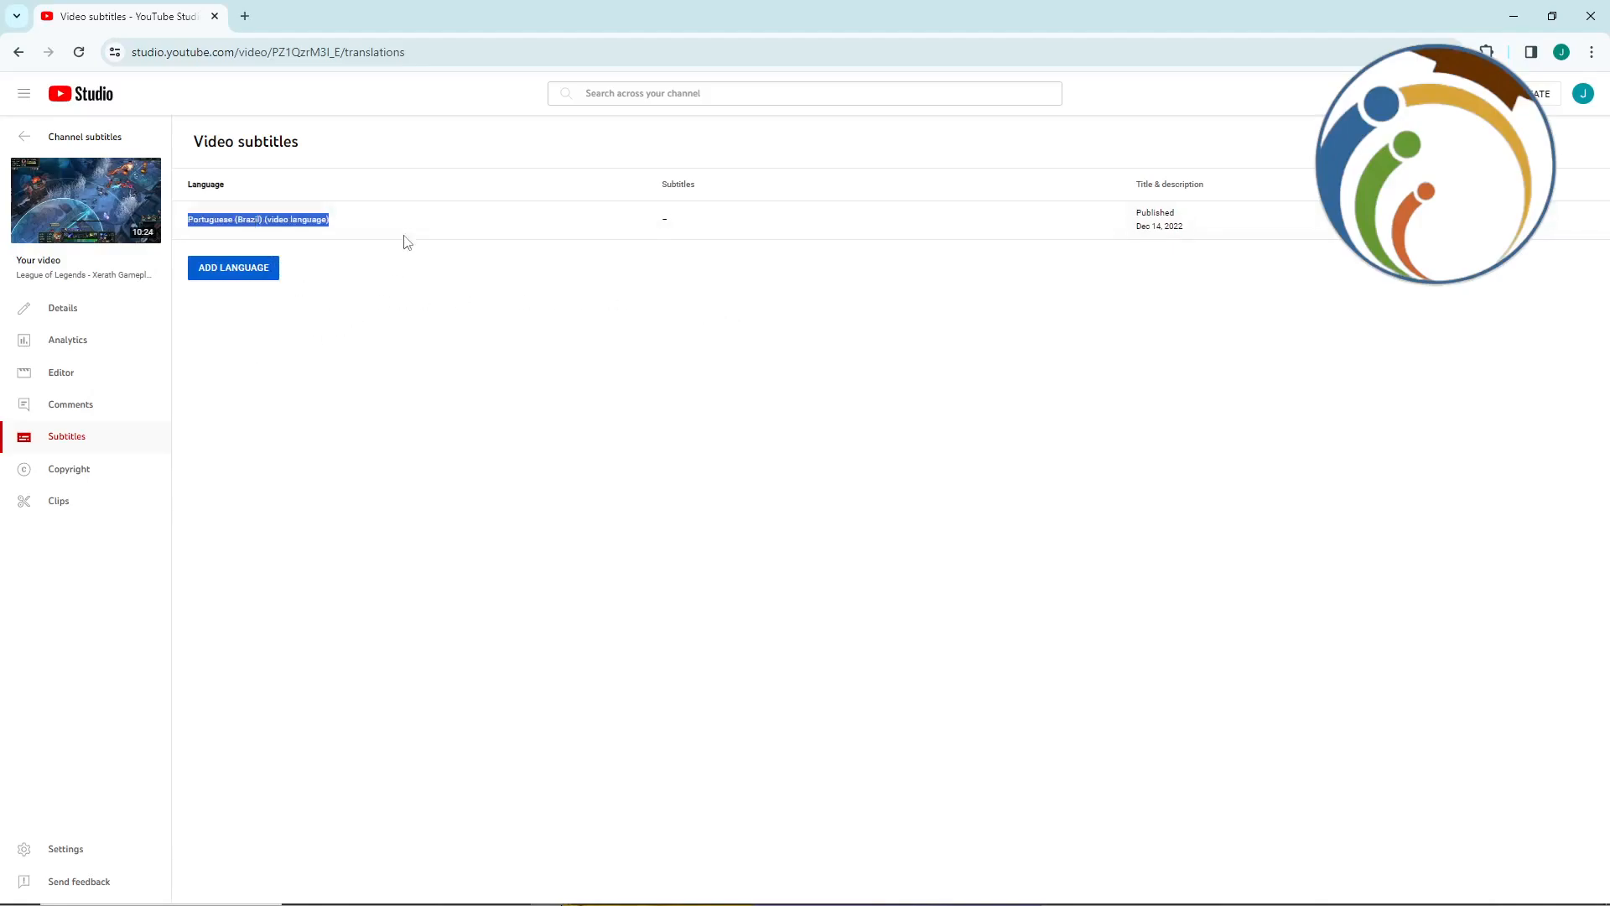
left_click(233, 268)
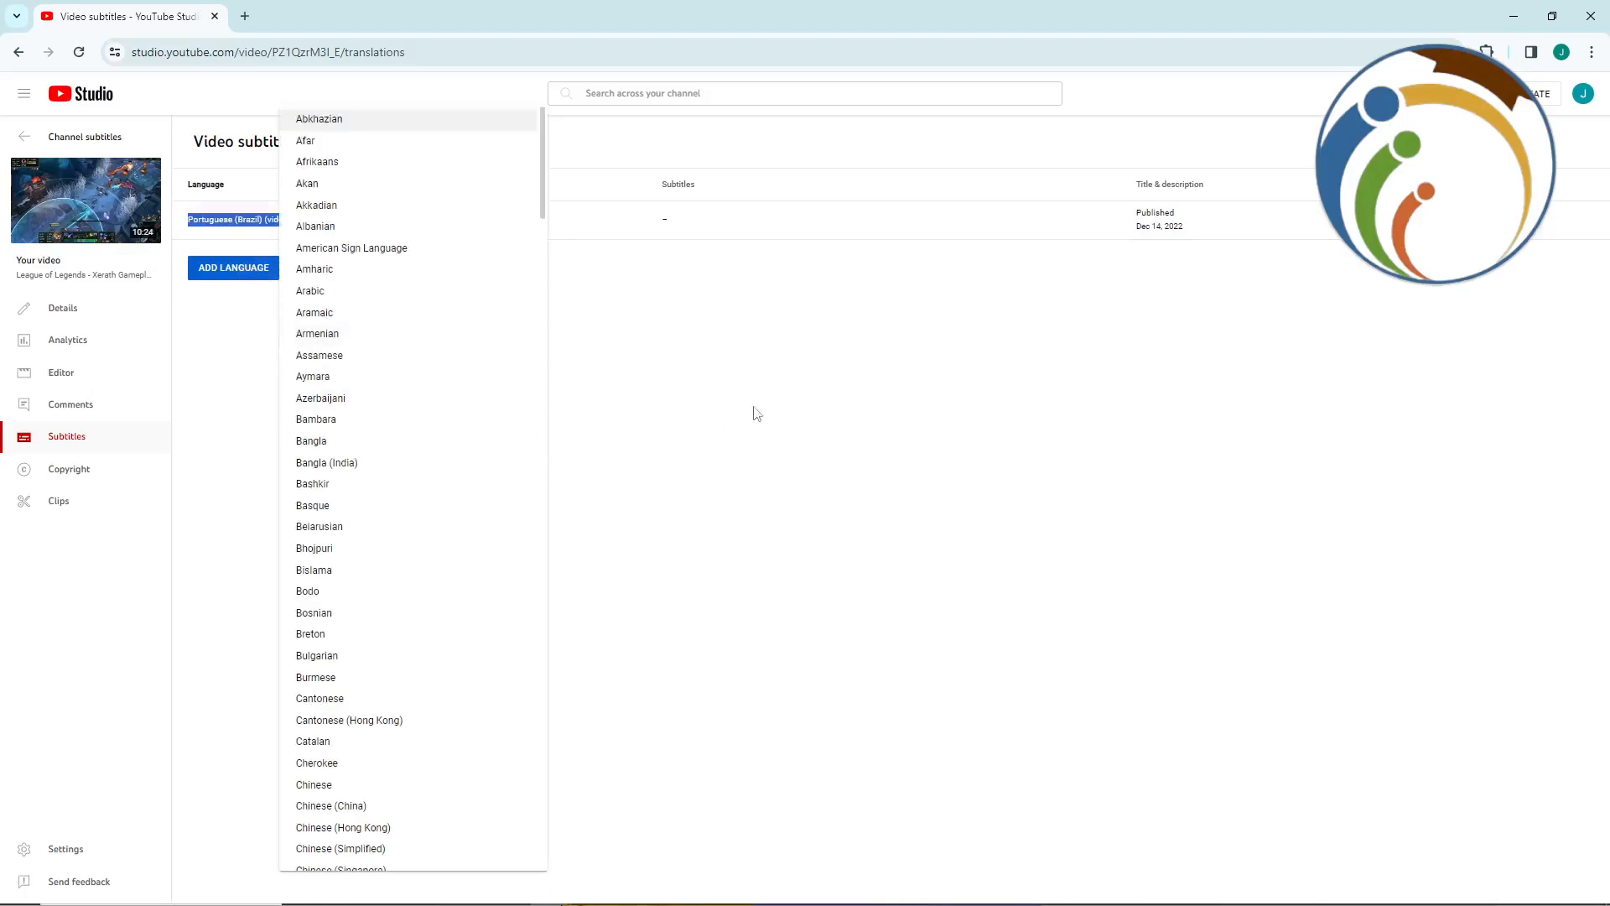
mouse_move(344, 181)
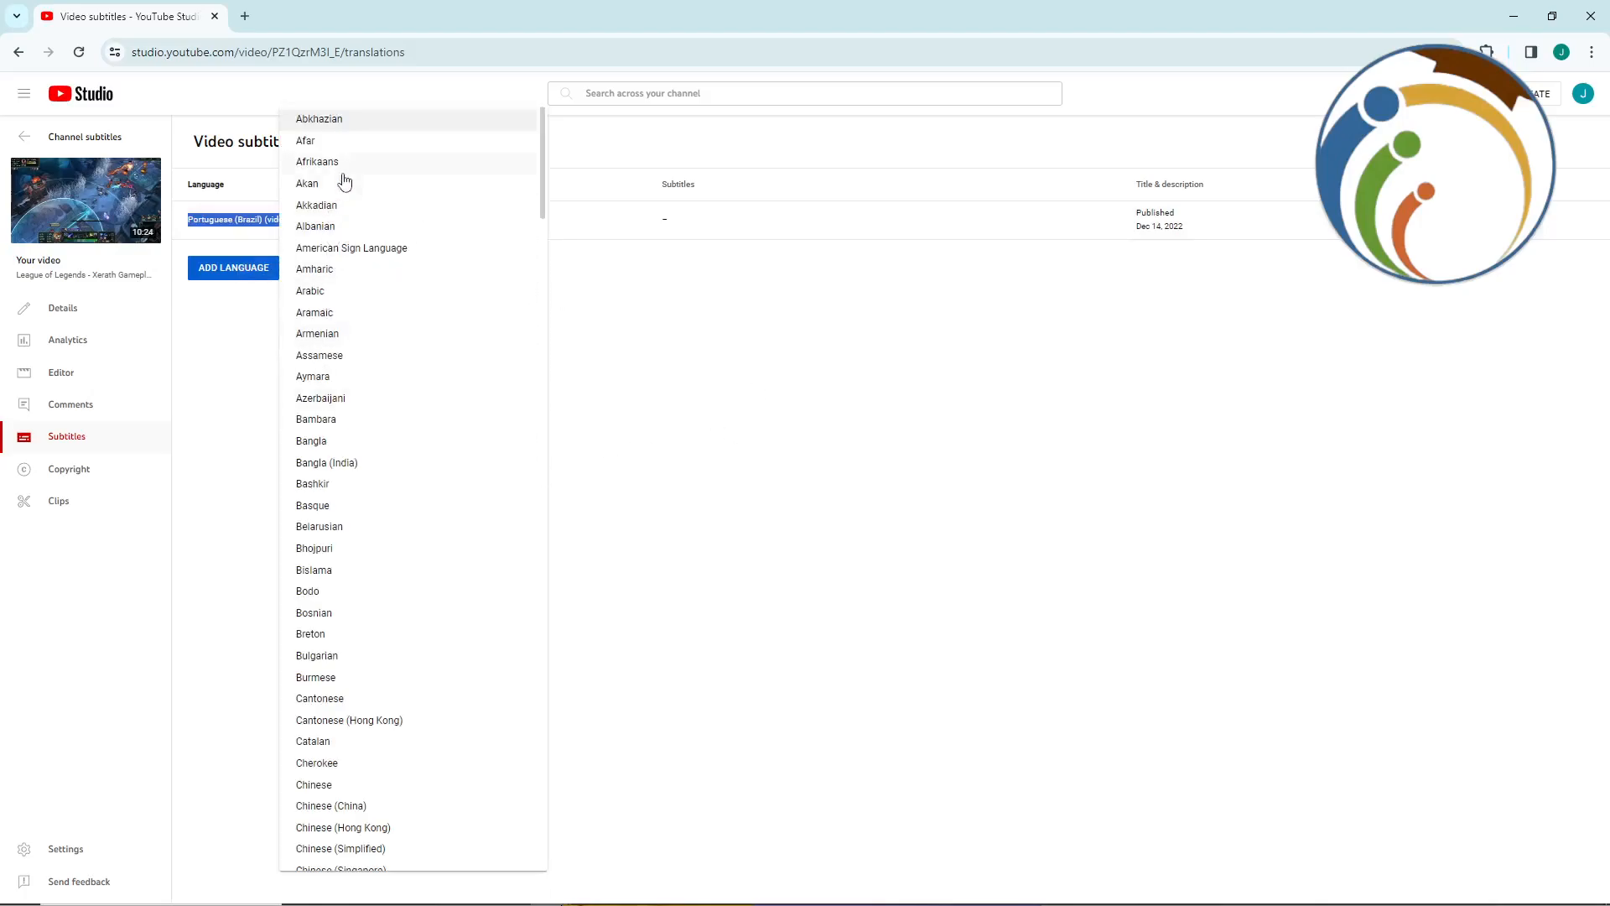
scroll("down", 3)
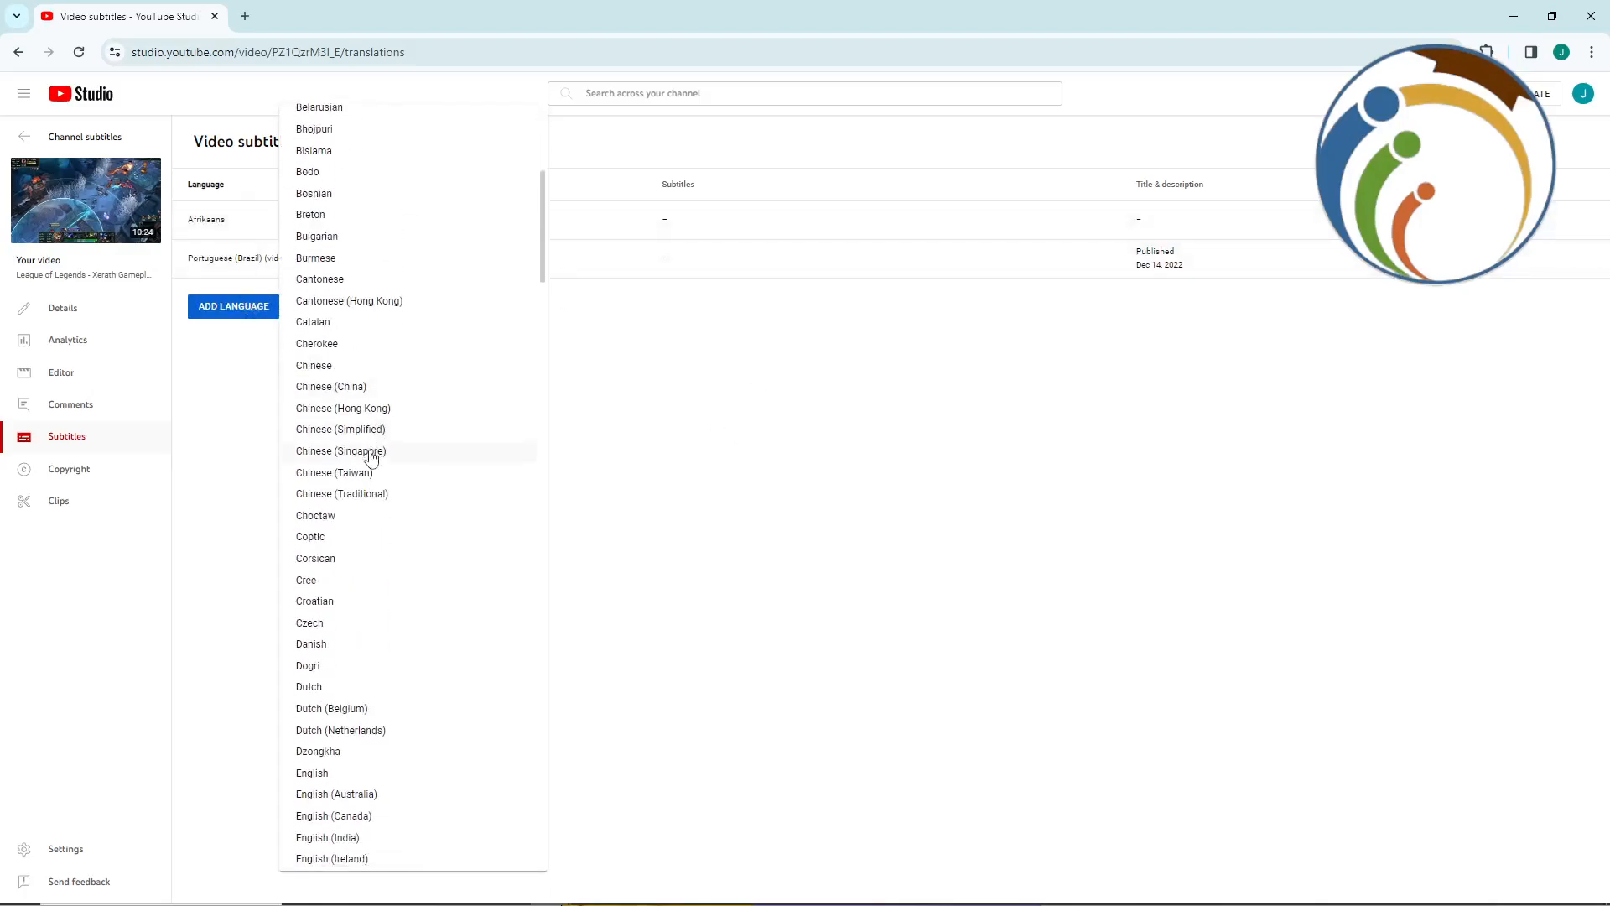
left_click(340, 451)
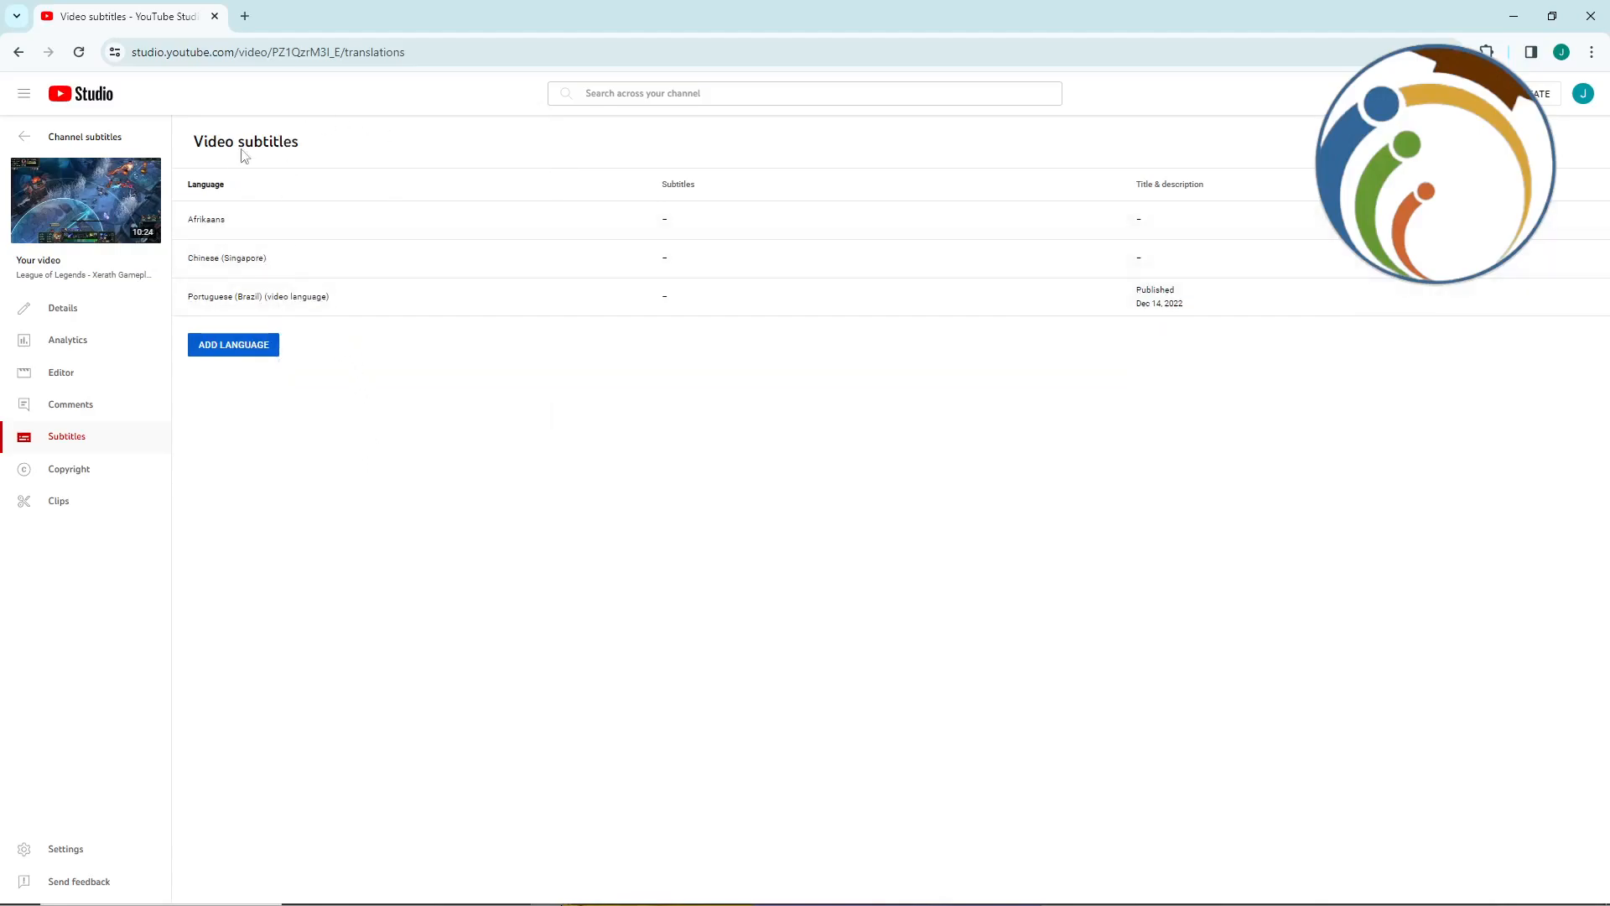
mouse_move(670, 278)
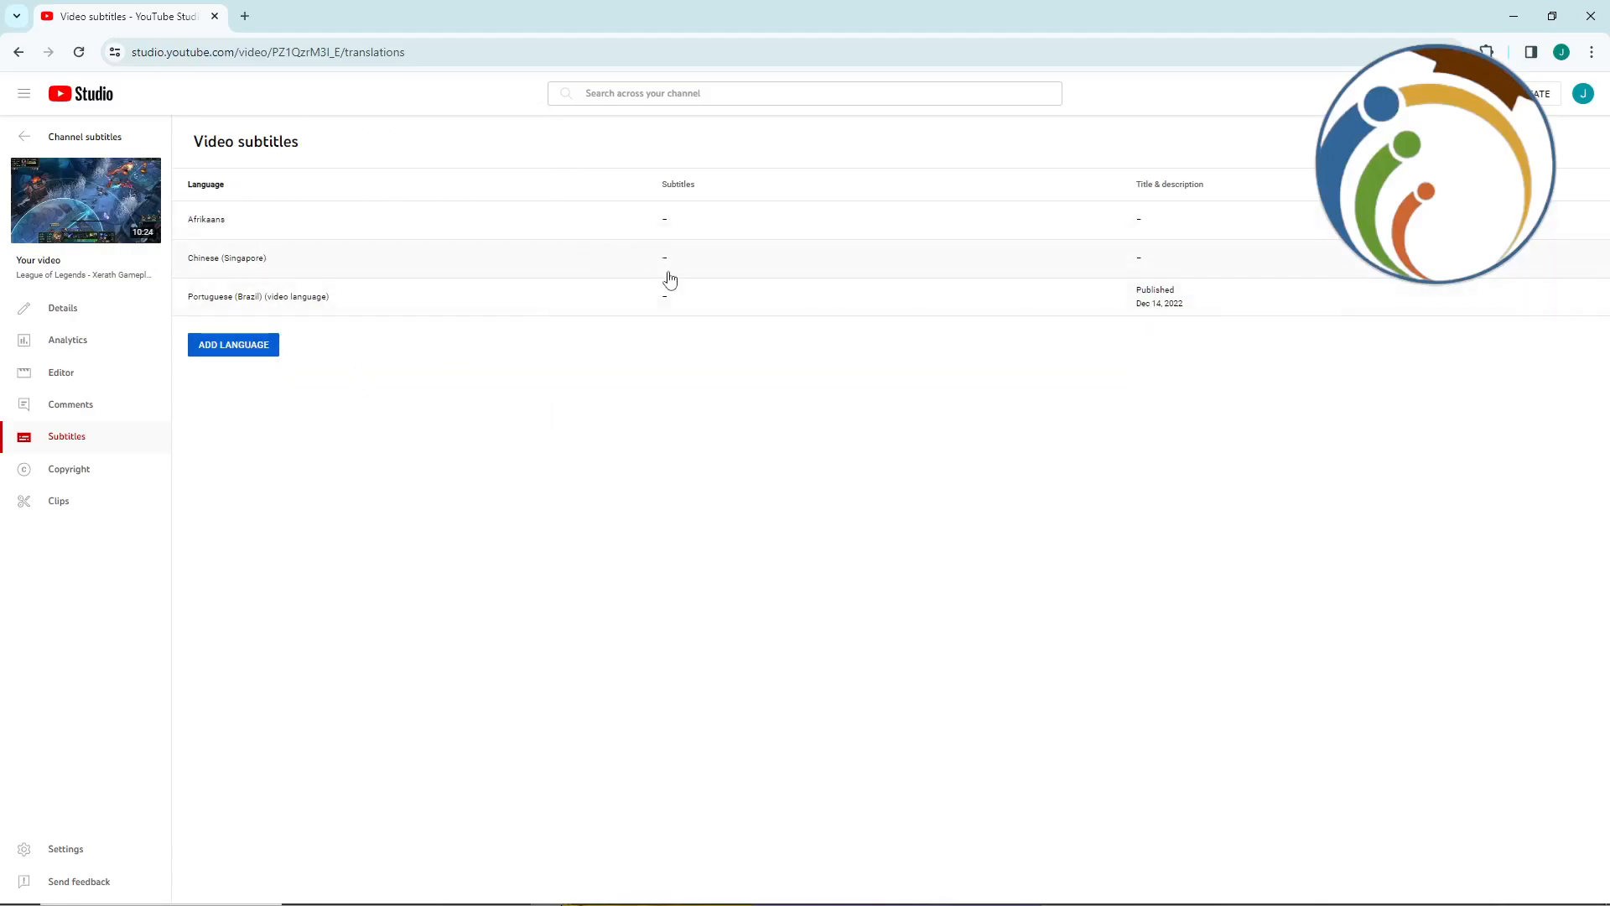
mouse_move(101, 306)
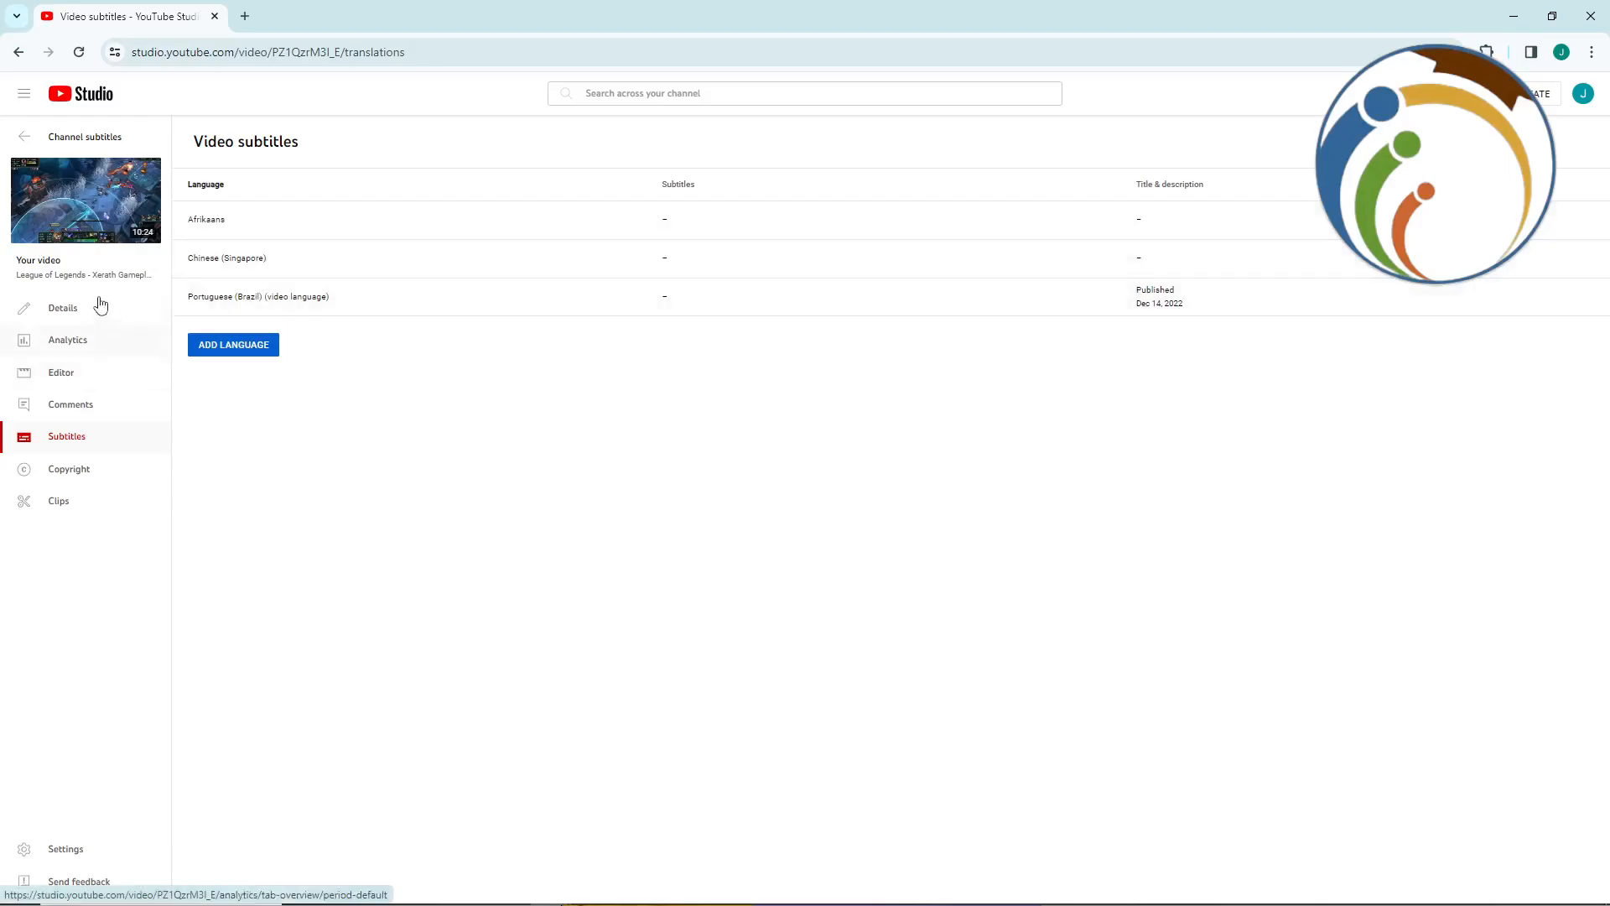
left_click(67, 340)
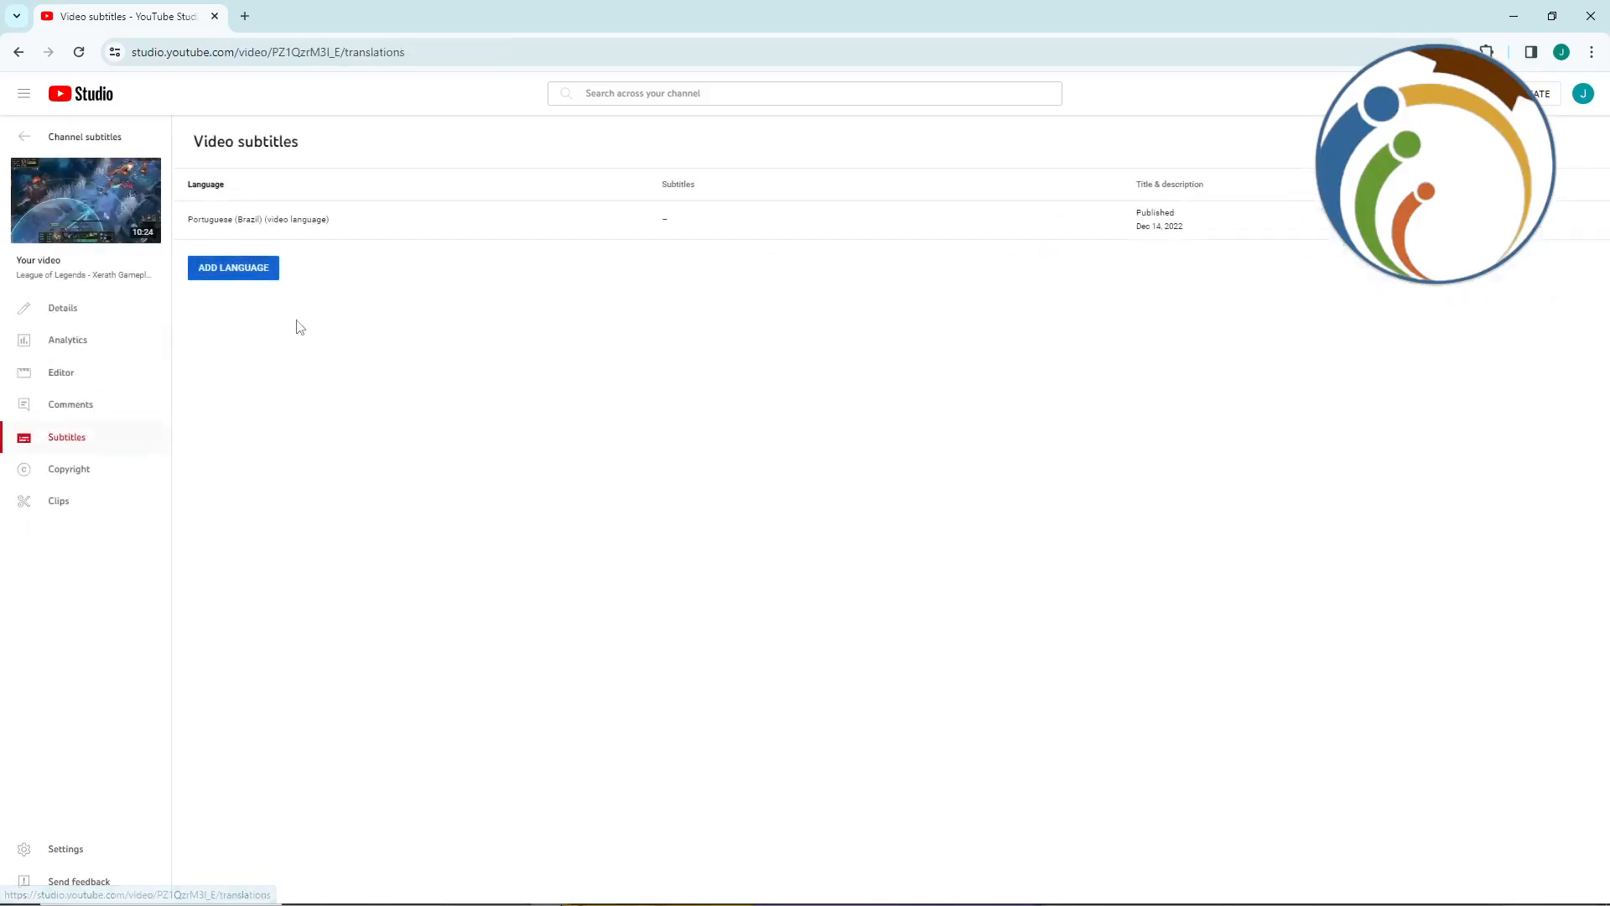
- Return via Analytics and Details to the video's subtitles, now listing Armenian
left_click(67, 341)
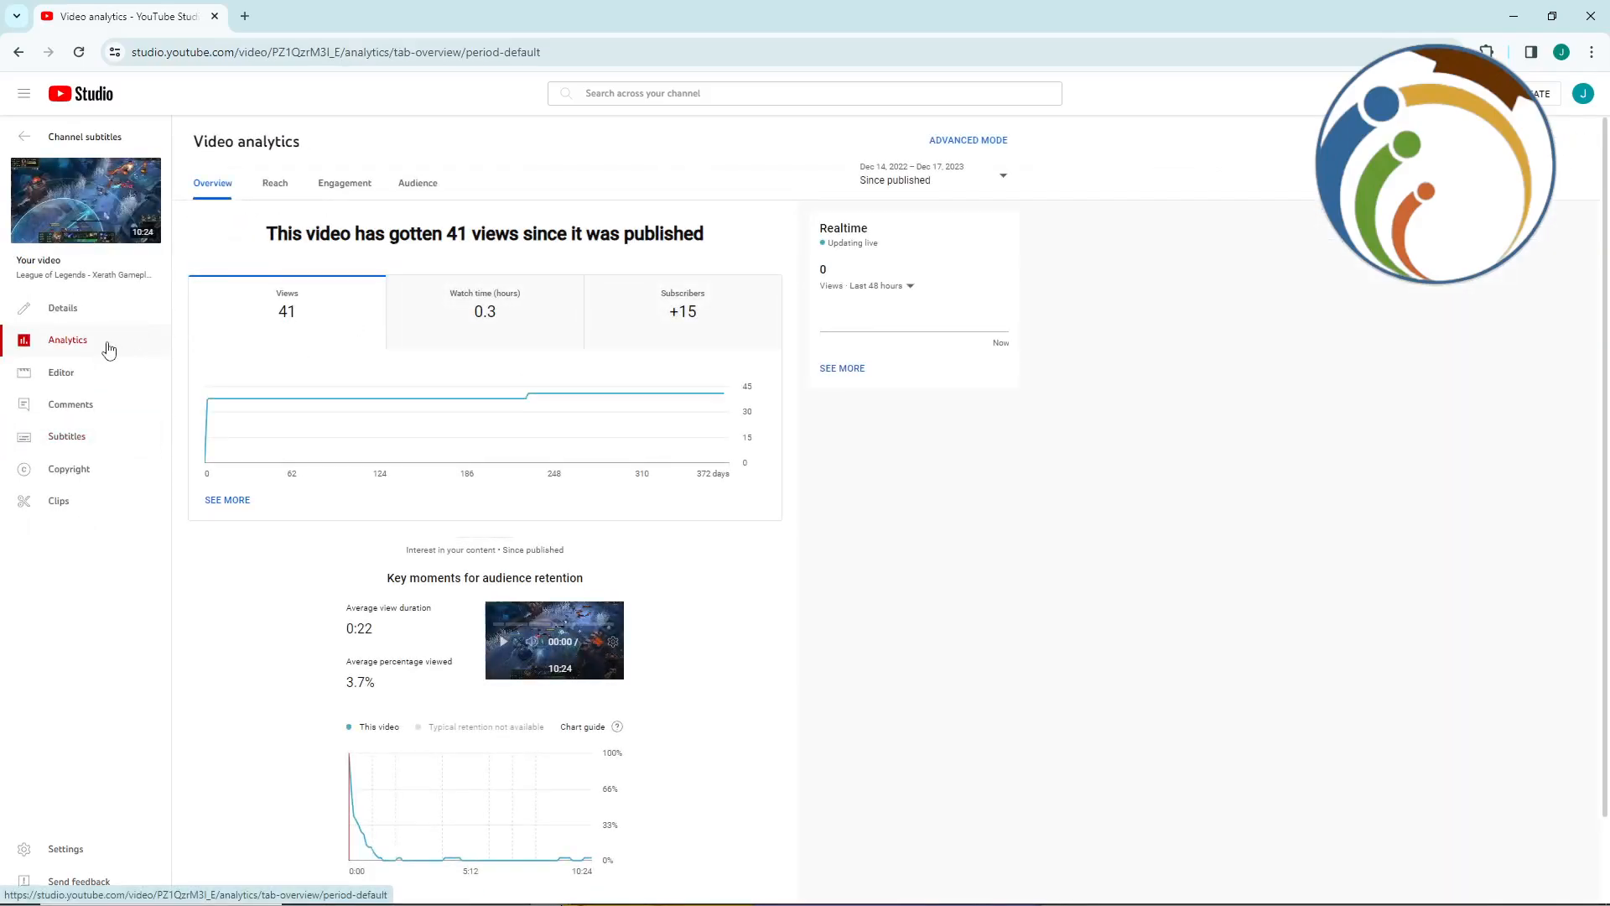
left_click(62, 307)
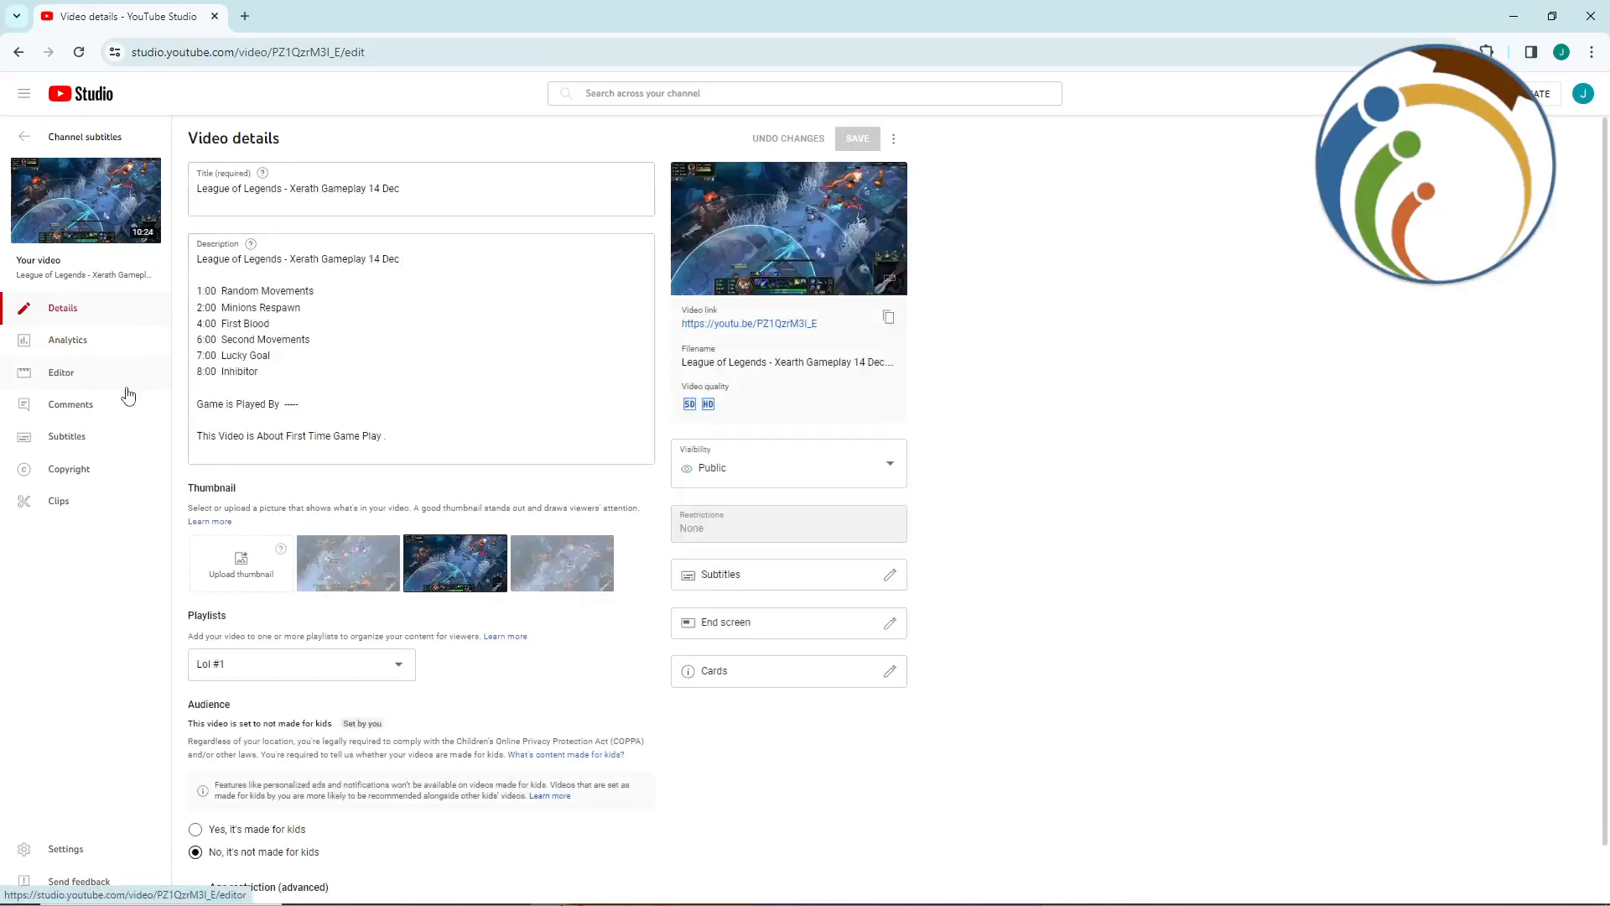
left_click(67, 436)
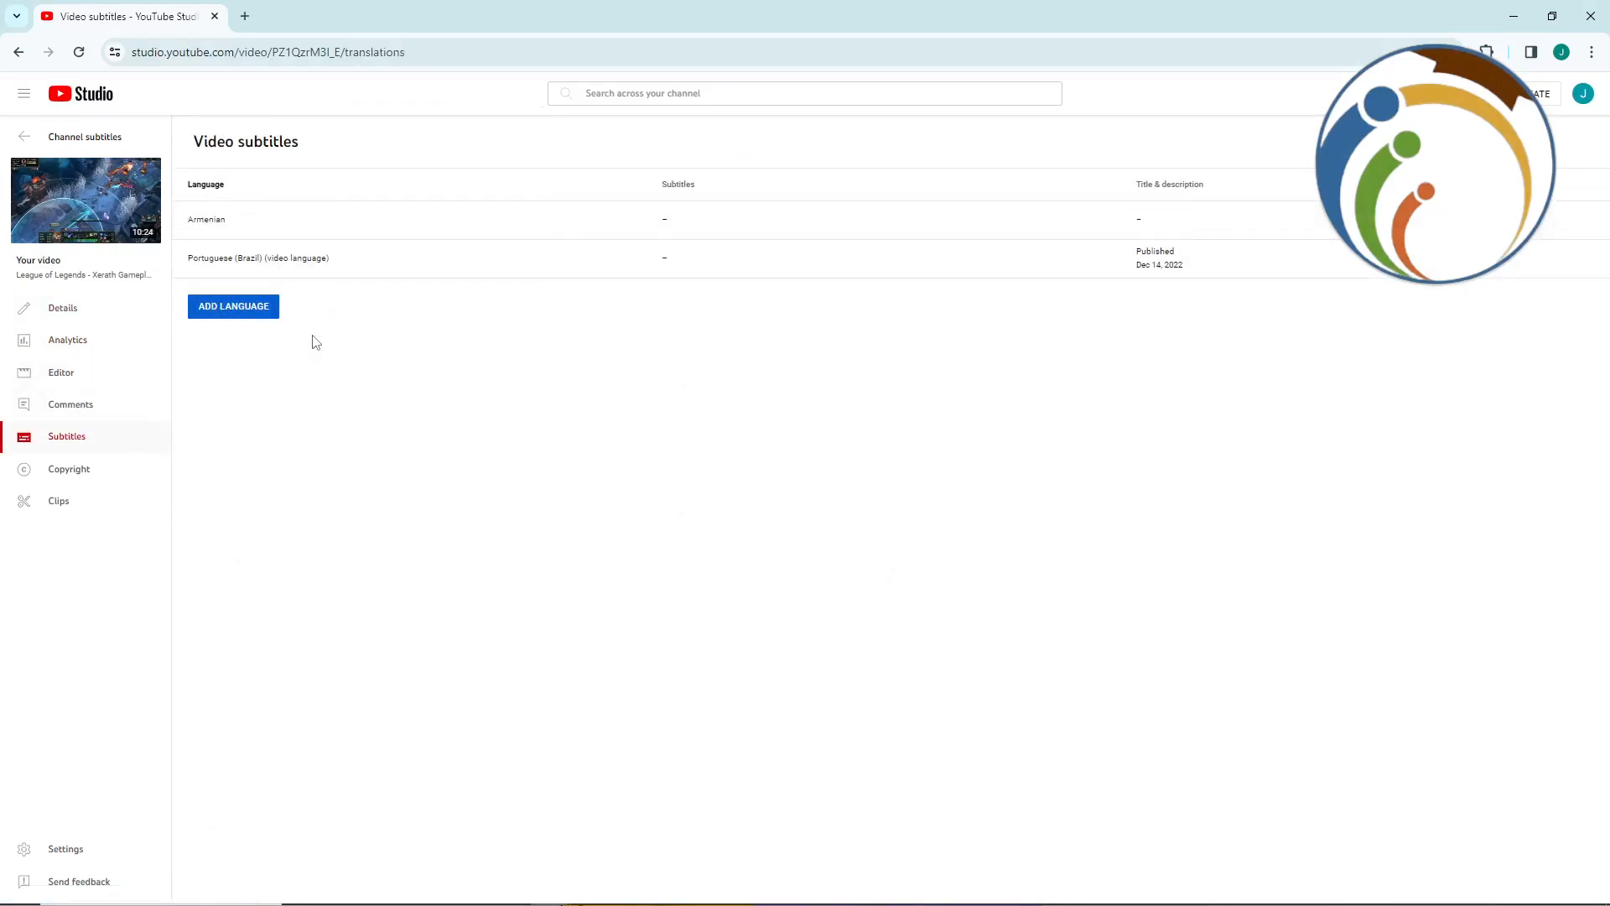
- Add Basque as a subtitle language, cancelling the title and description translation
left_click(233, 305)
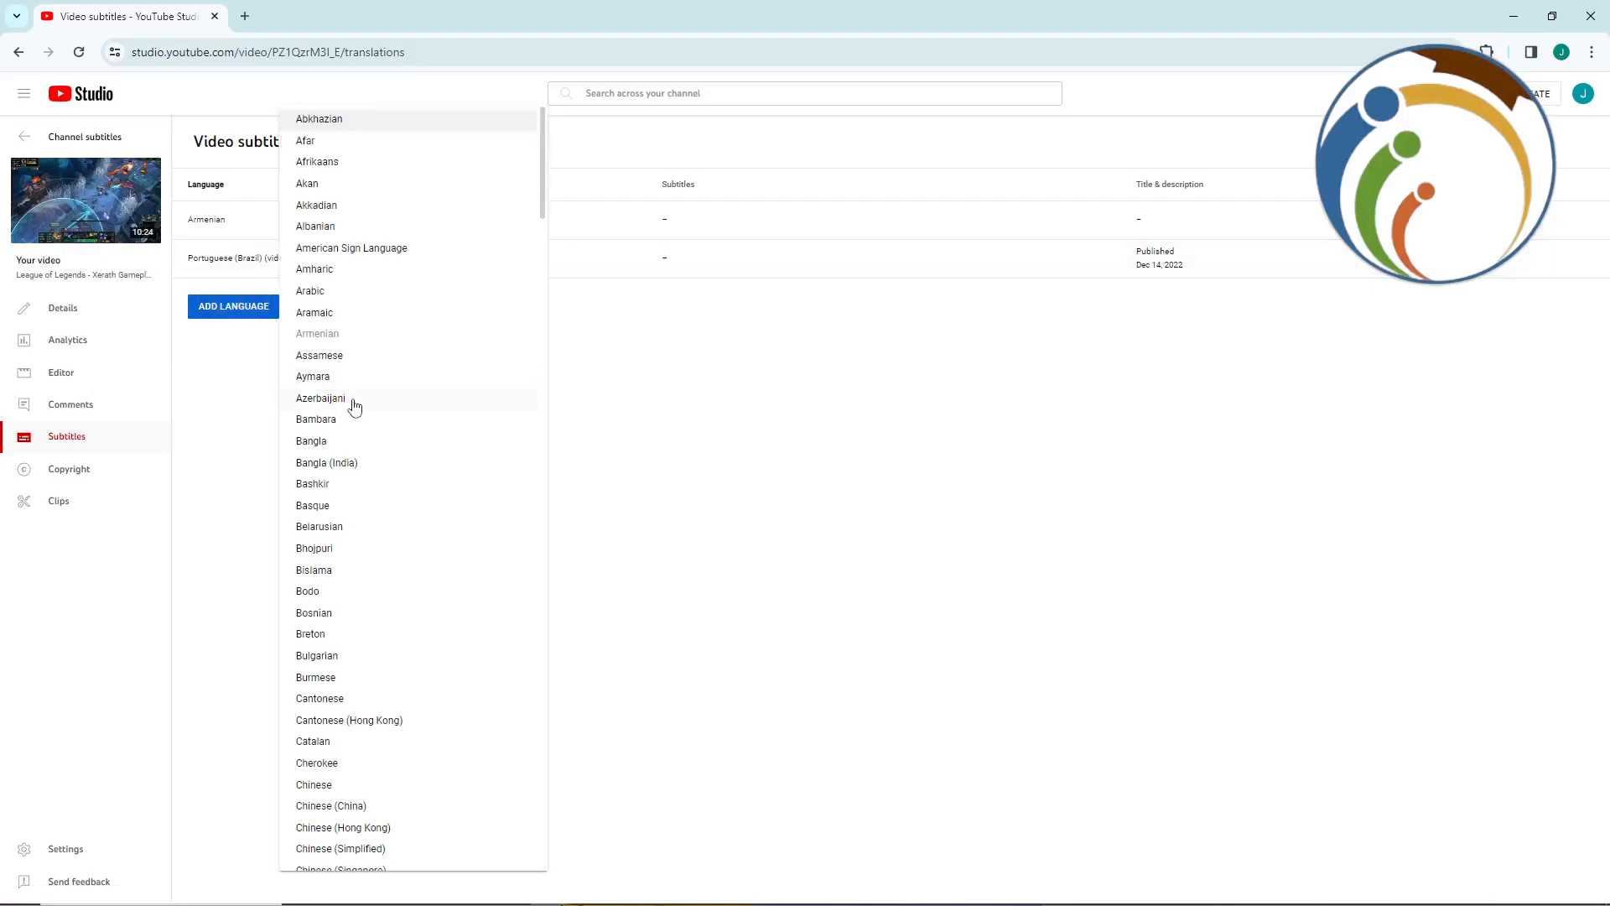
left_click(313, 505)
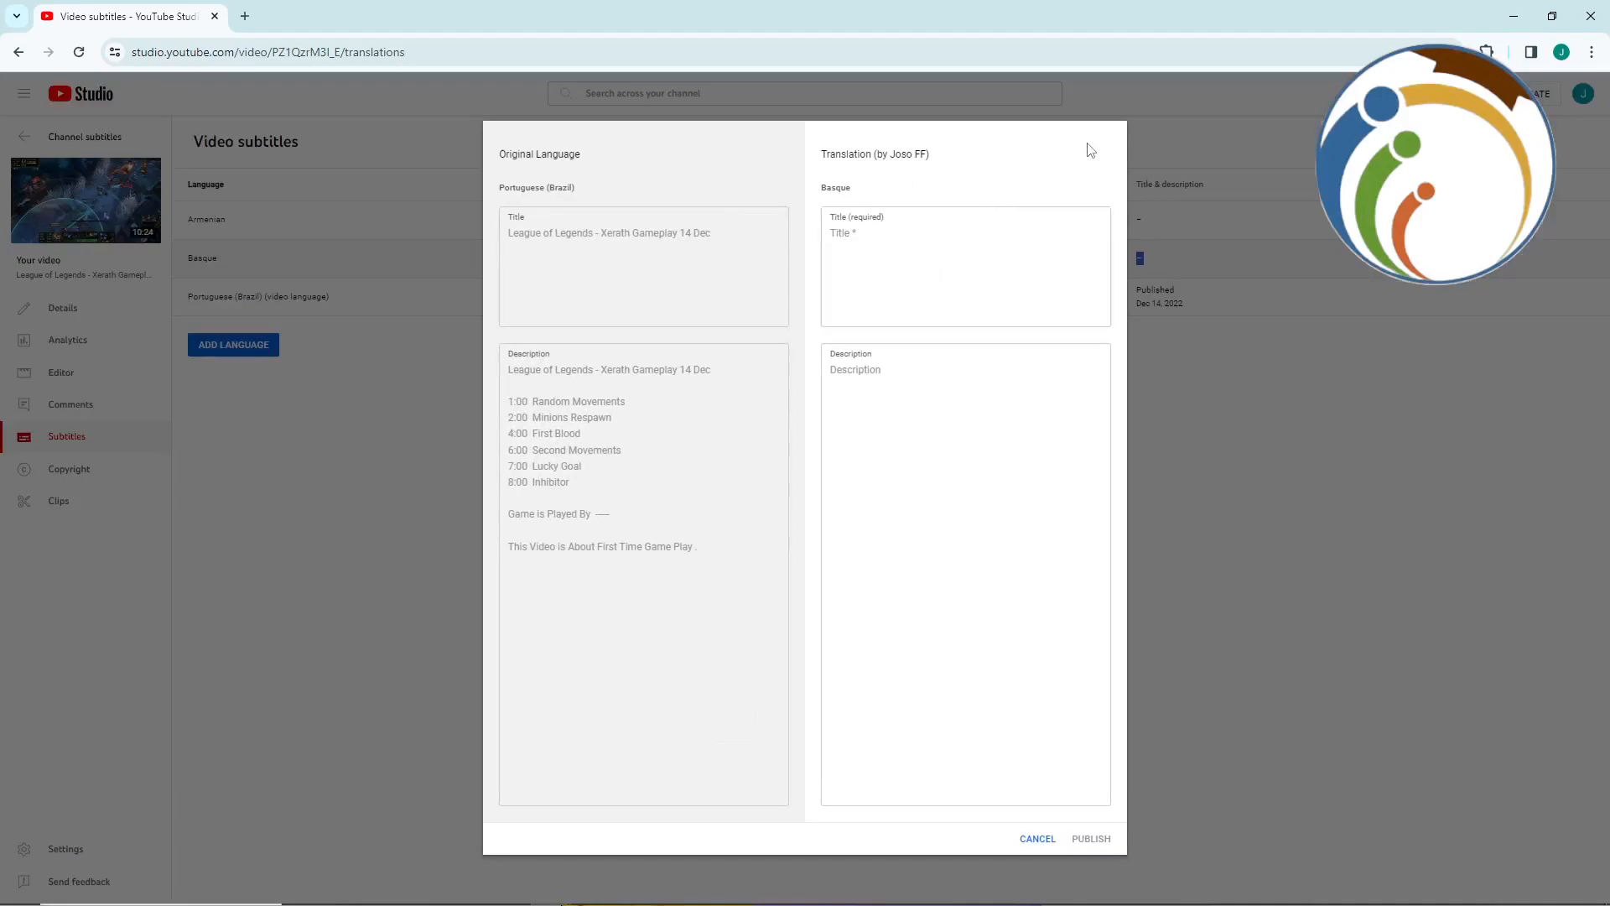
mouse_move(1060, 875)
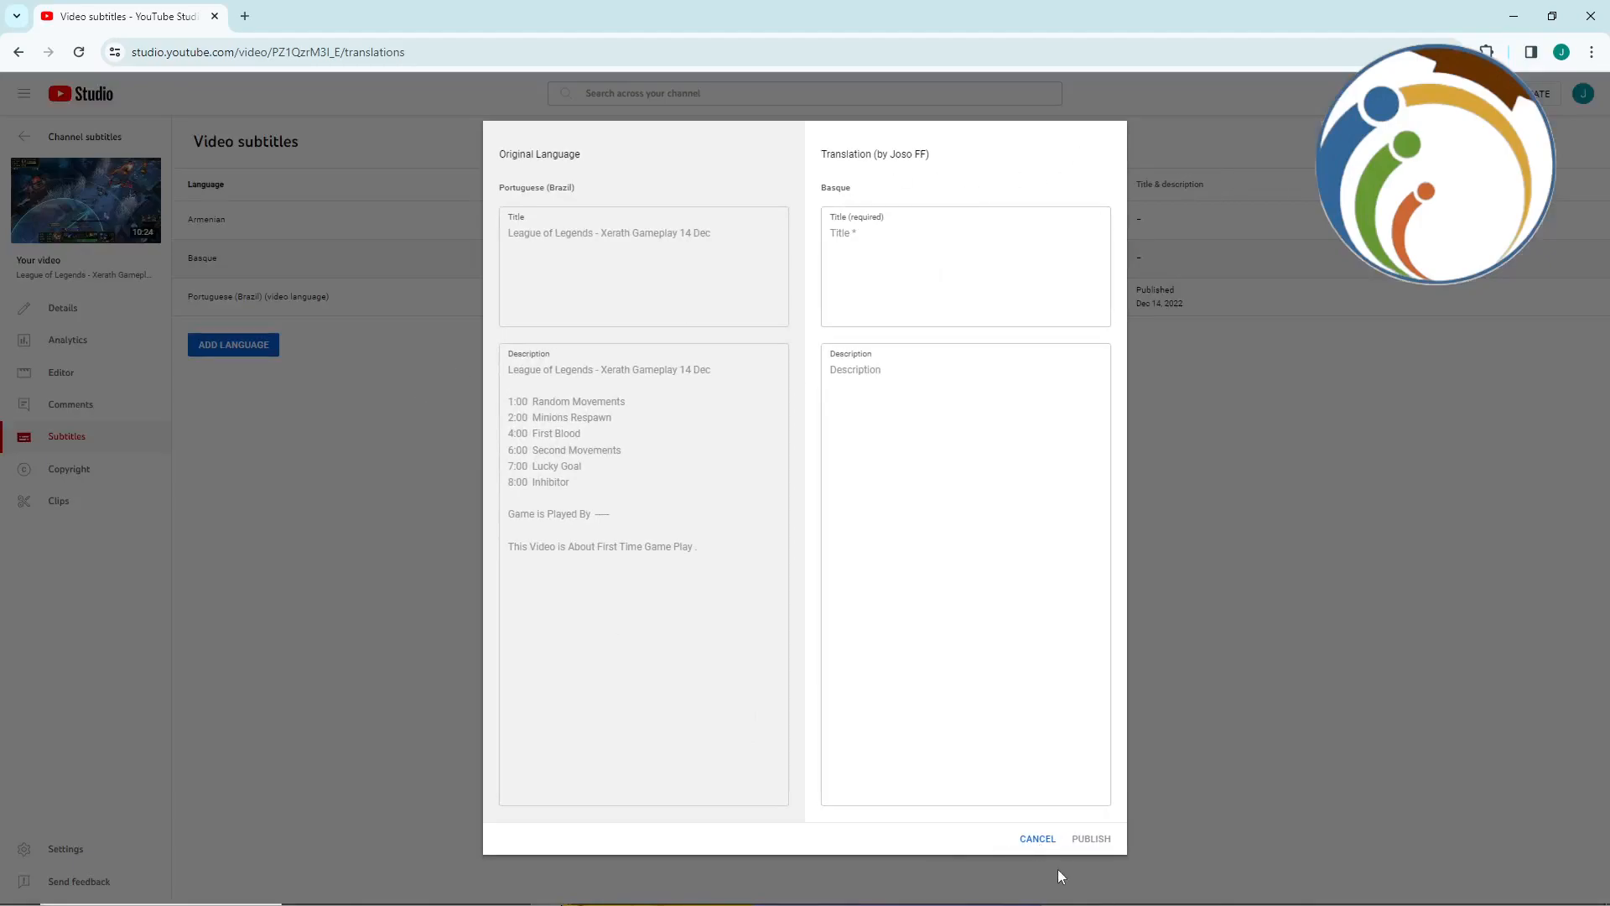
left_click(963, 265)
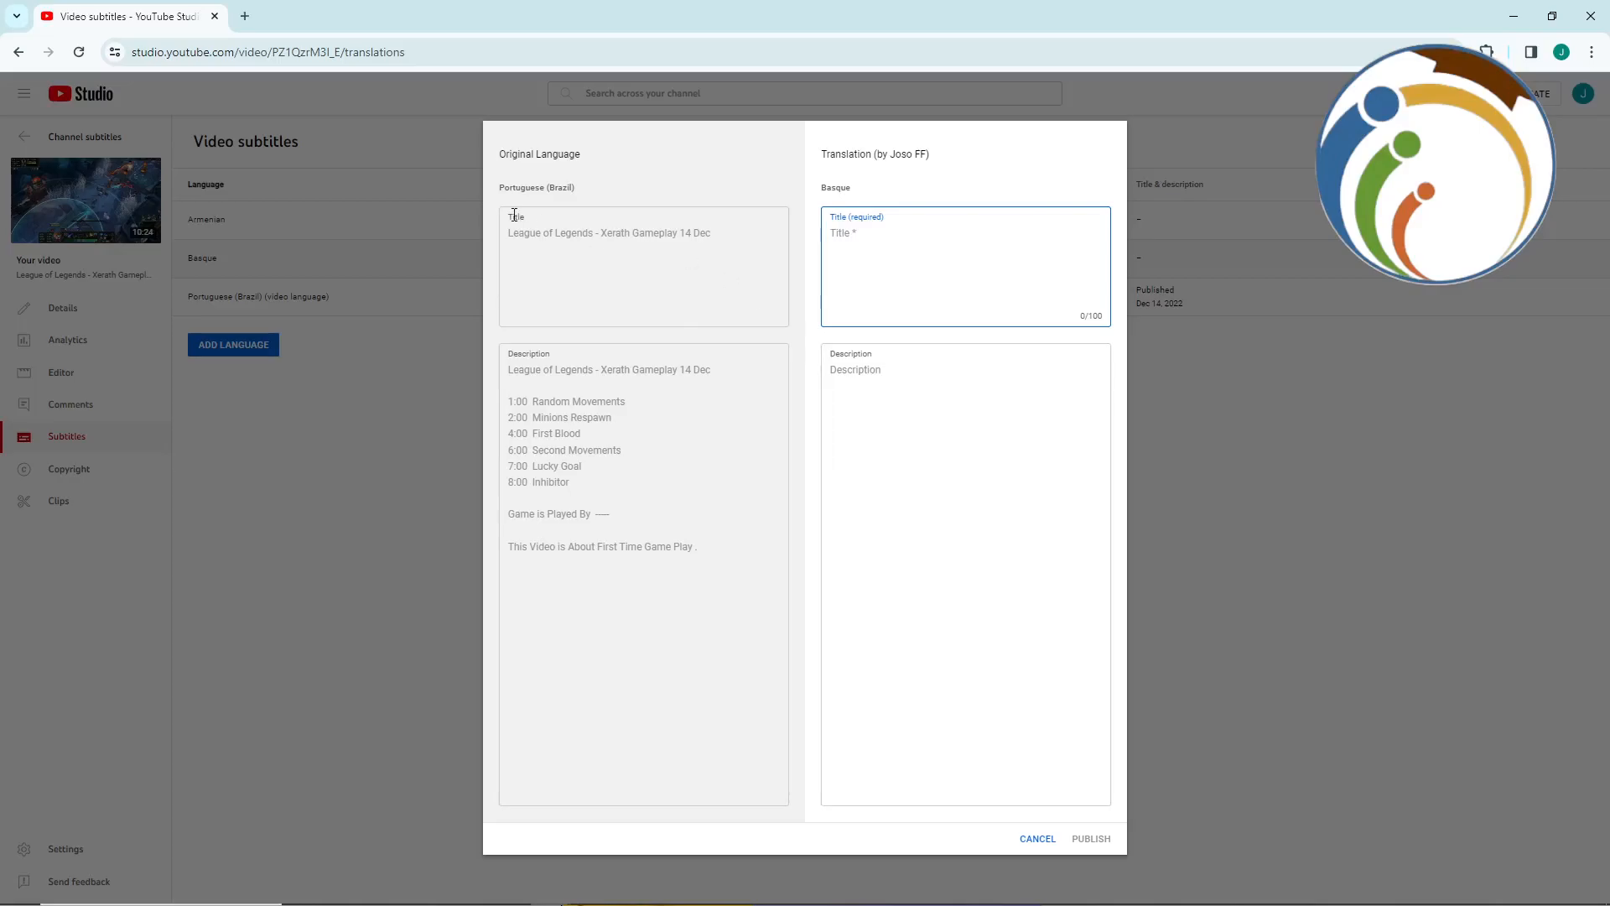
left_click(963, 565)
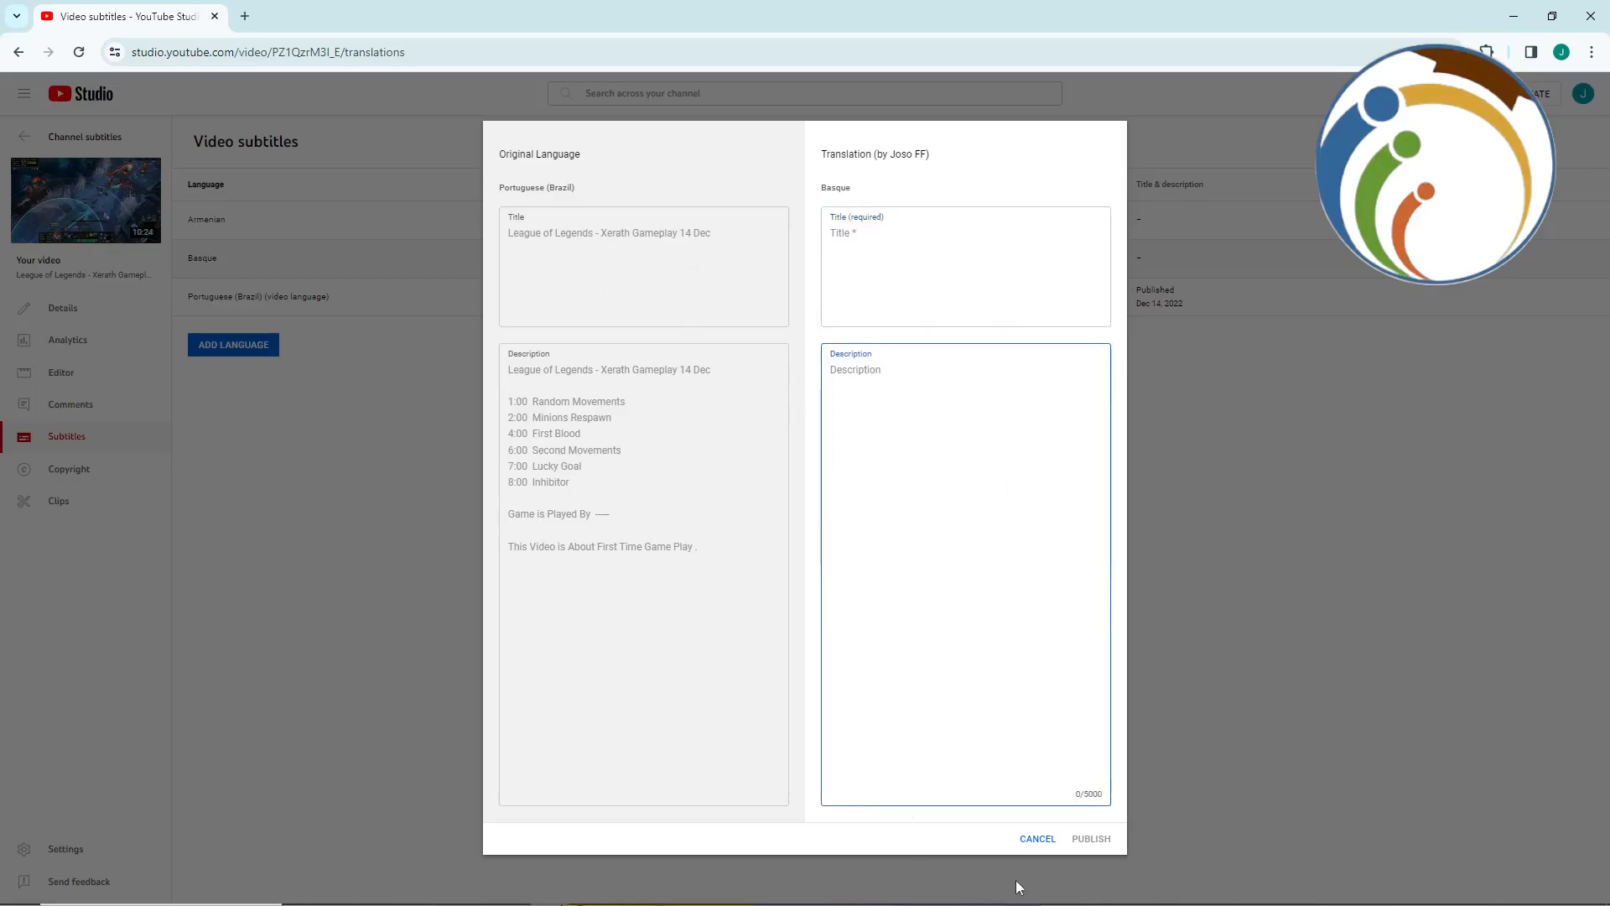
left_click(1037, 839)
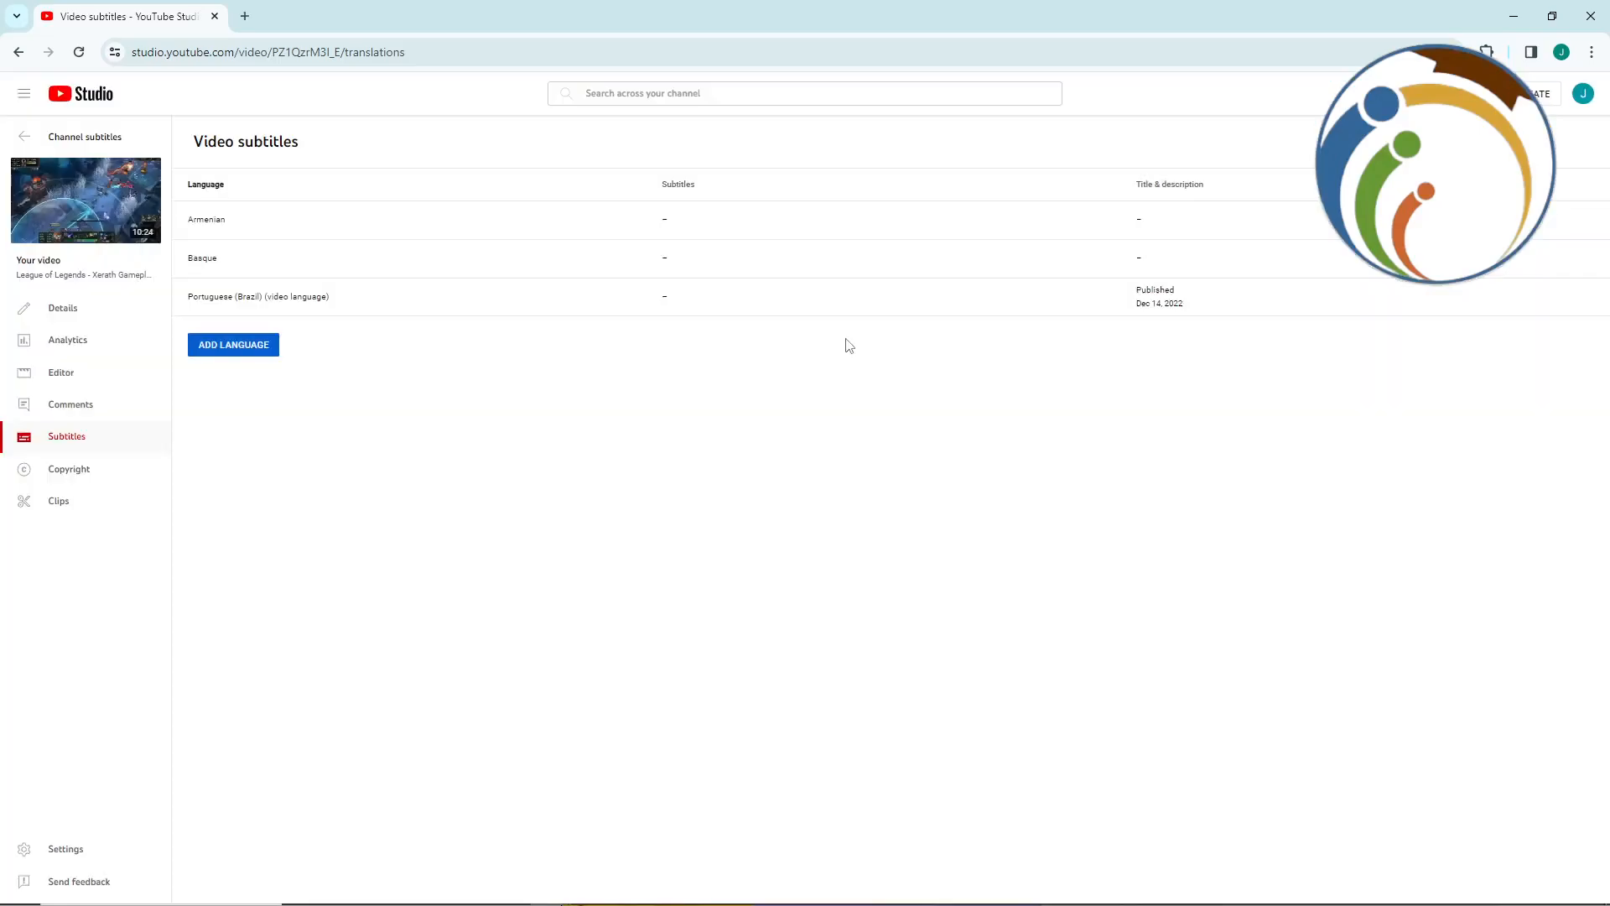
mouse_move(1152, 299)
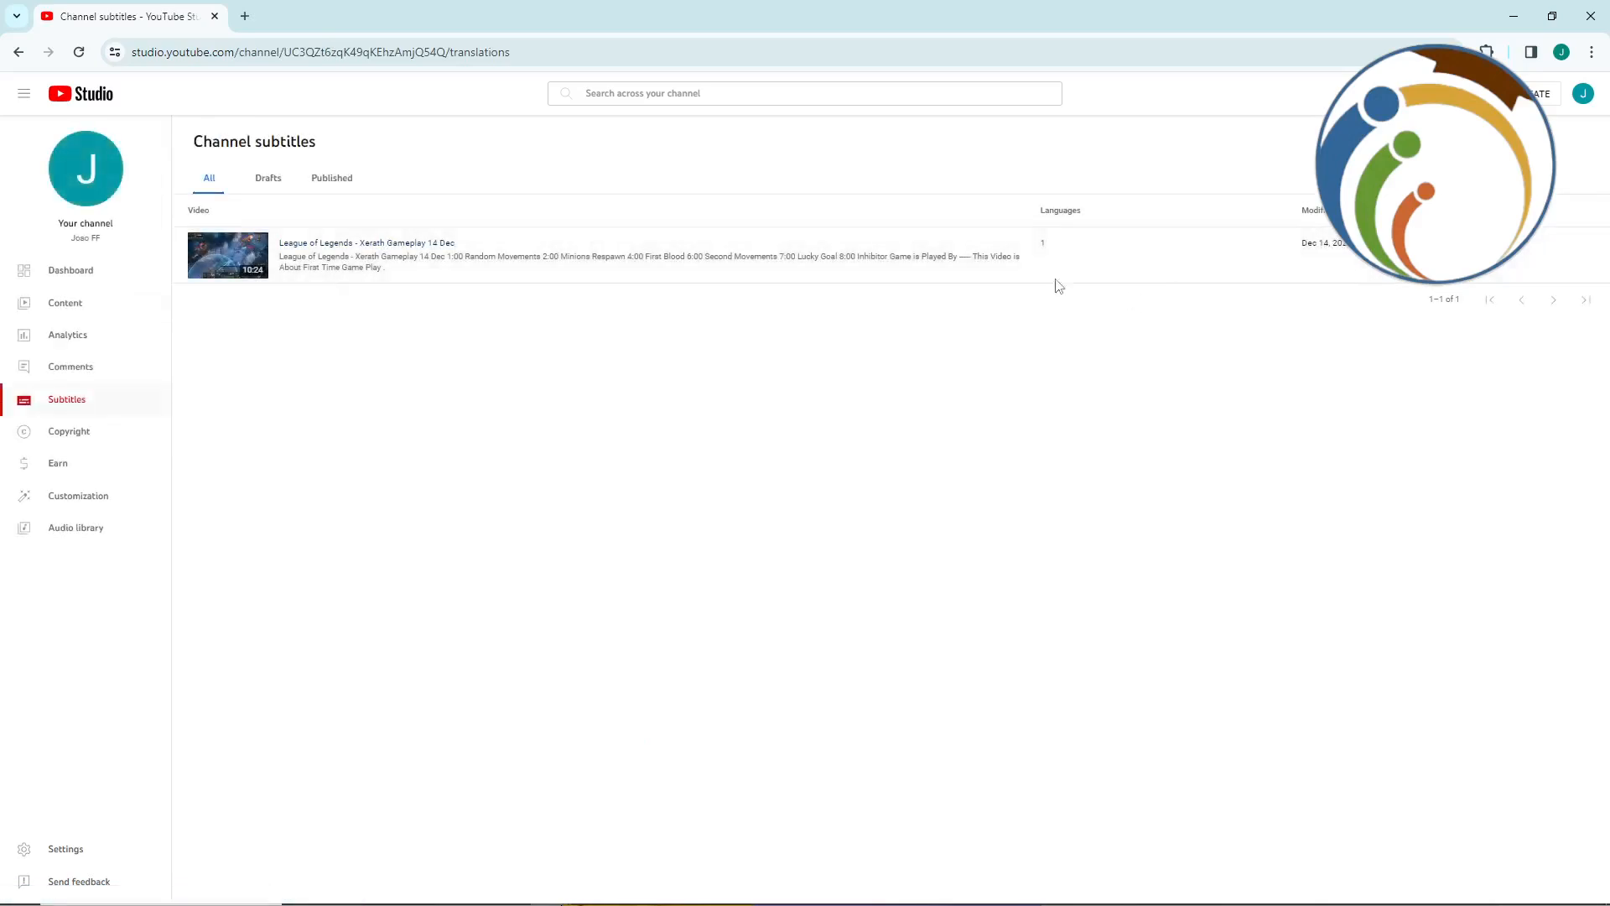
mouse_move(67, 336)
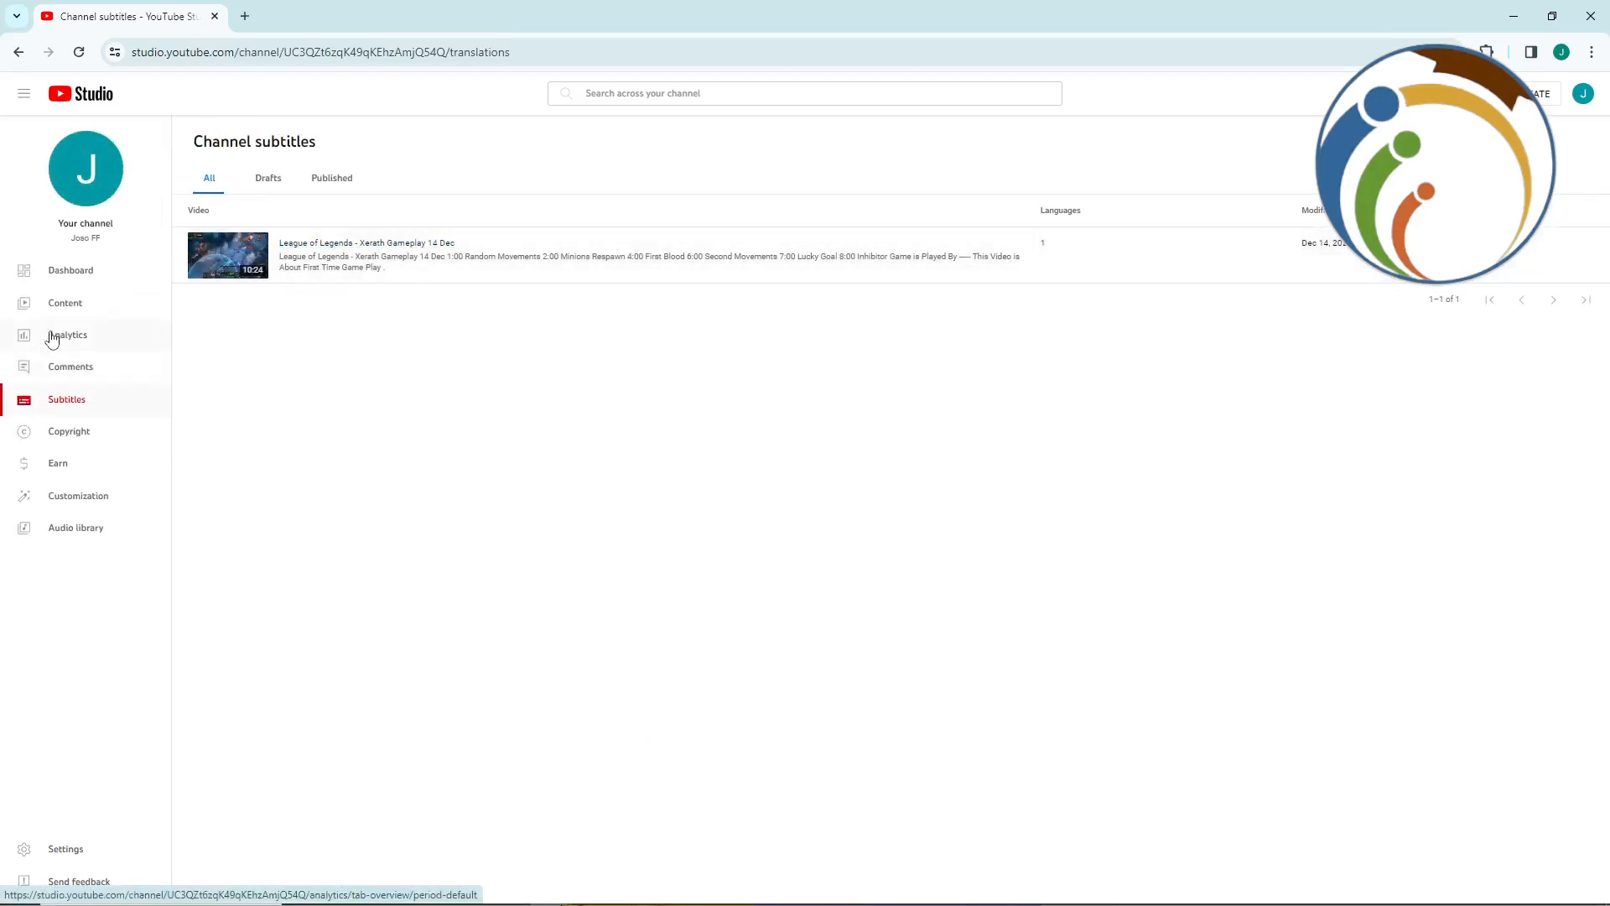
- Go to the Channel content page listing the League of Legends video
left_click(65, 302)
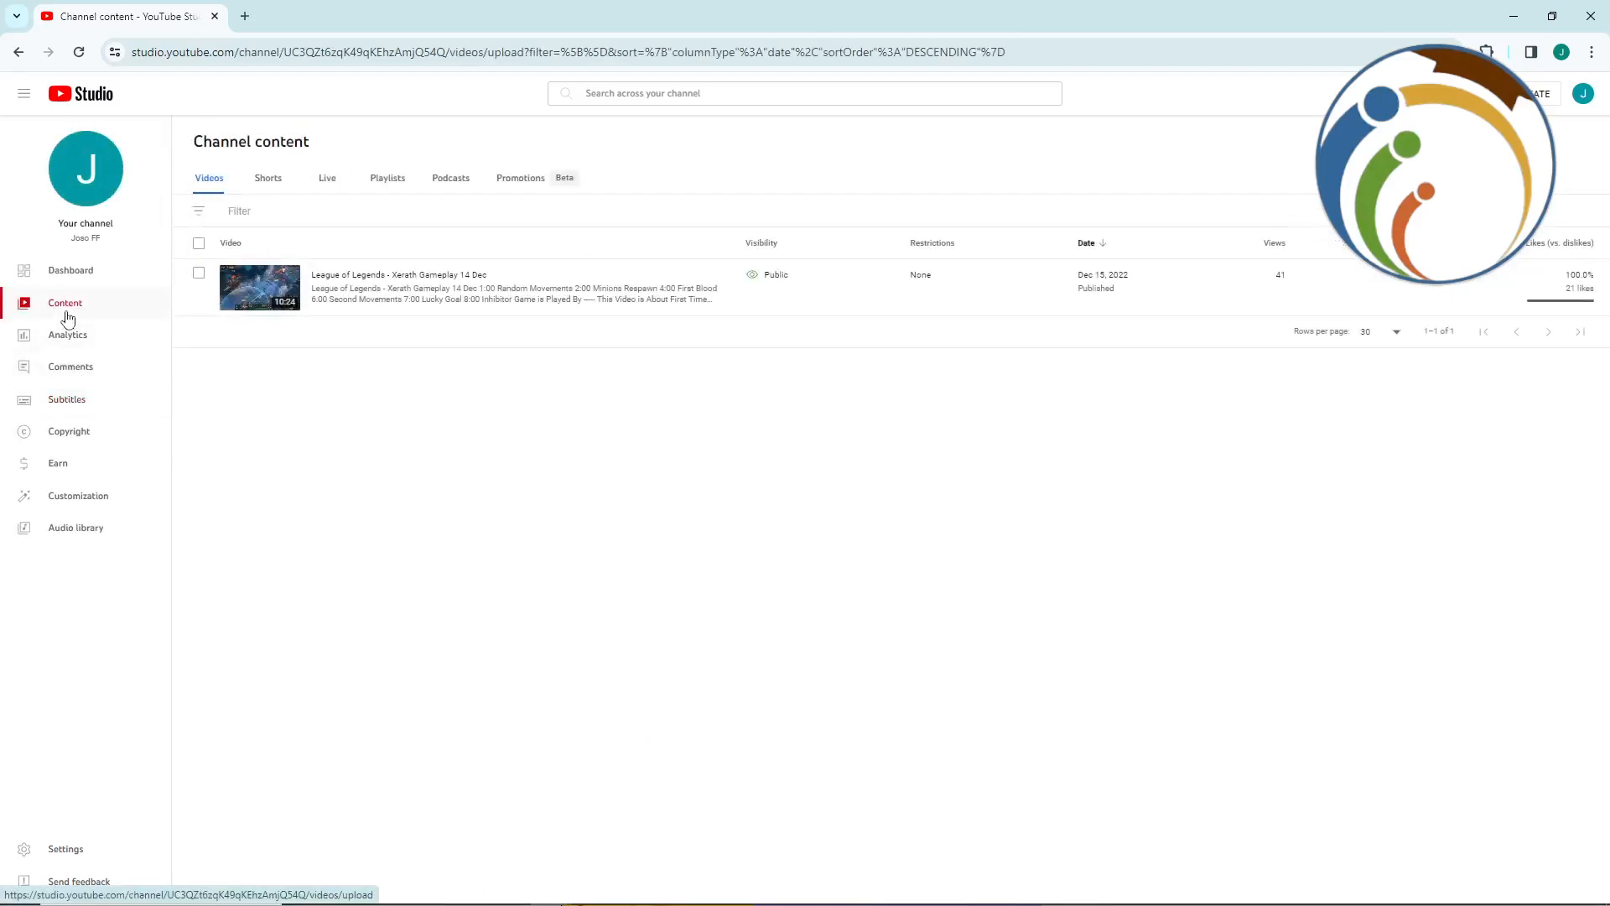
mouse_move(604, 401)
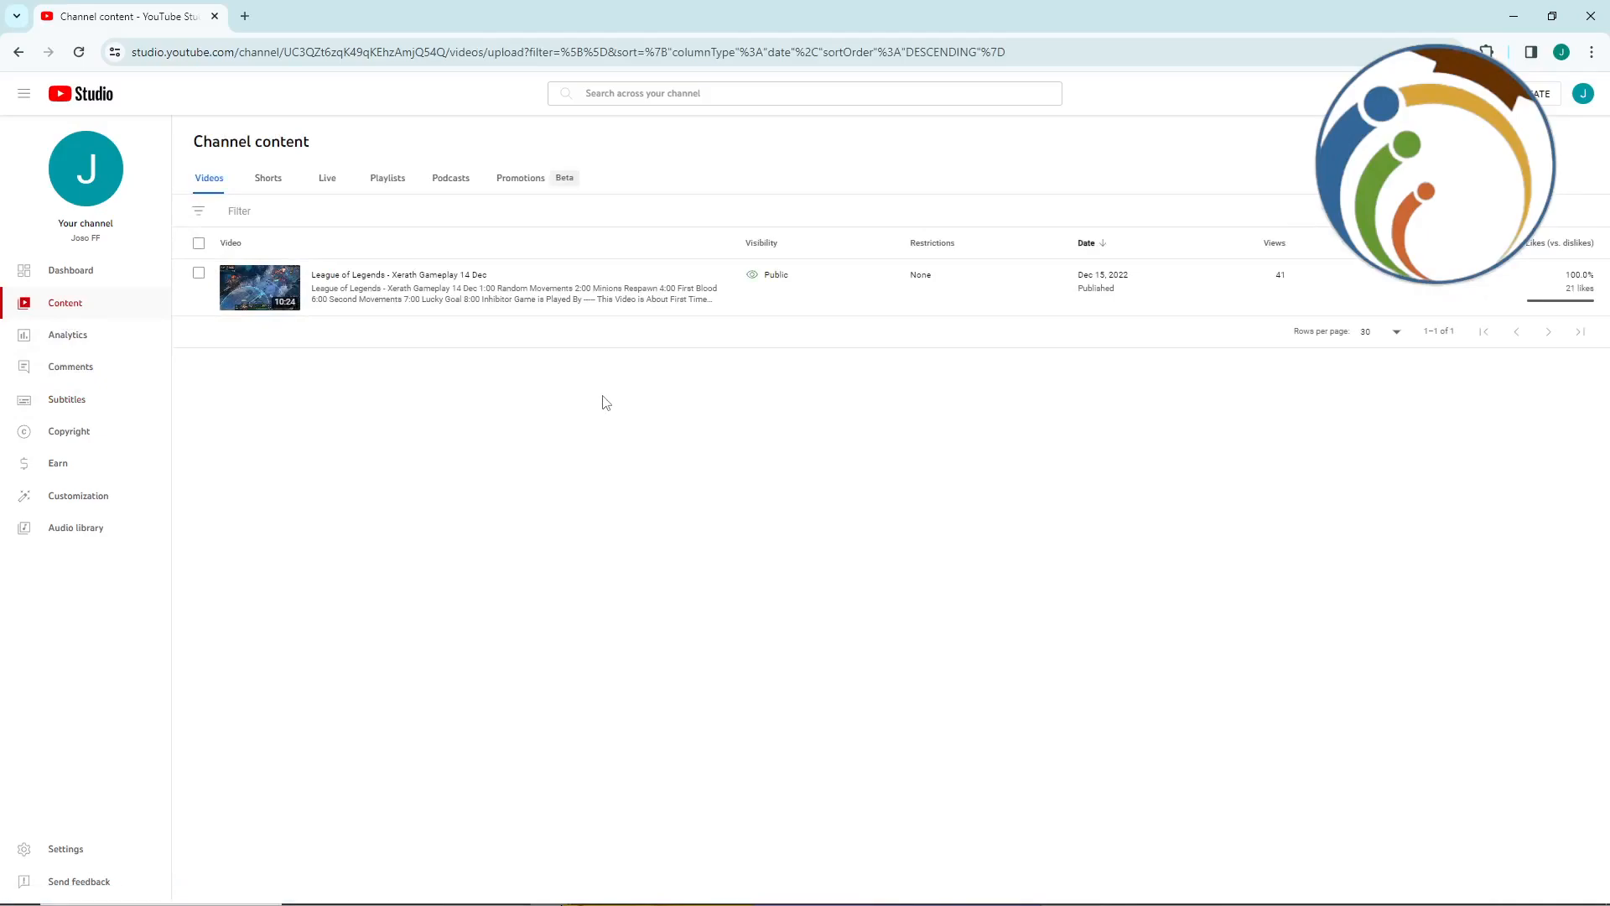